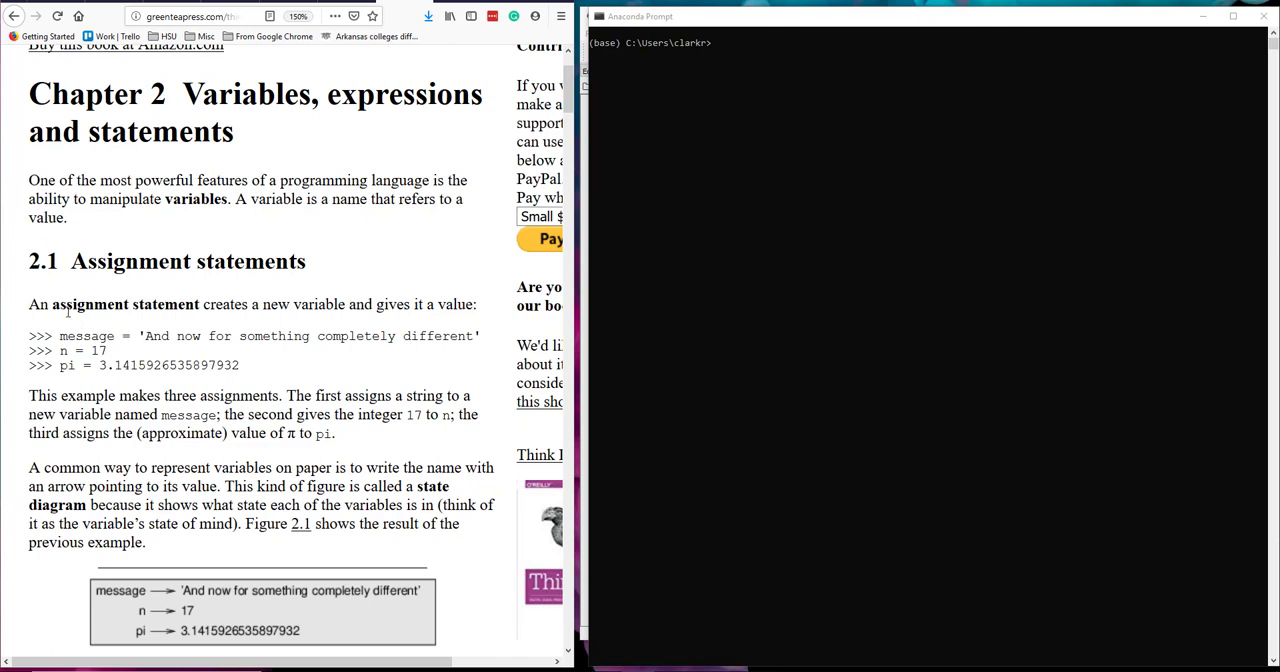
Highlight the variable name message and its quoted string in the textbook's assignment example.
double_click(86, 336)
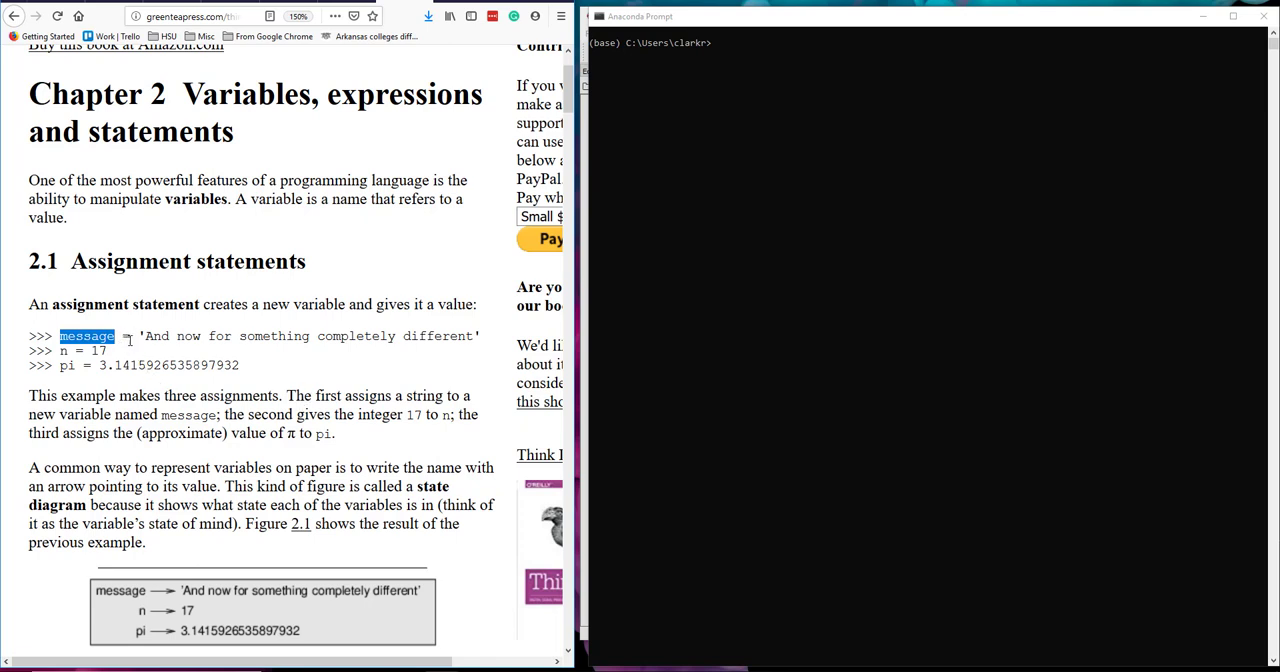
left_click_drag(58, 336, 108, 352)
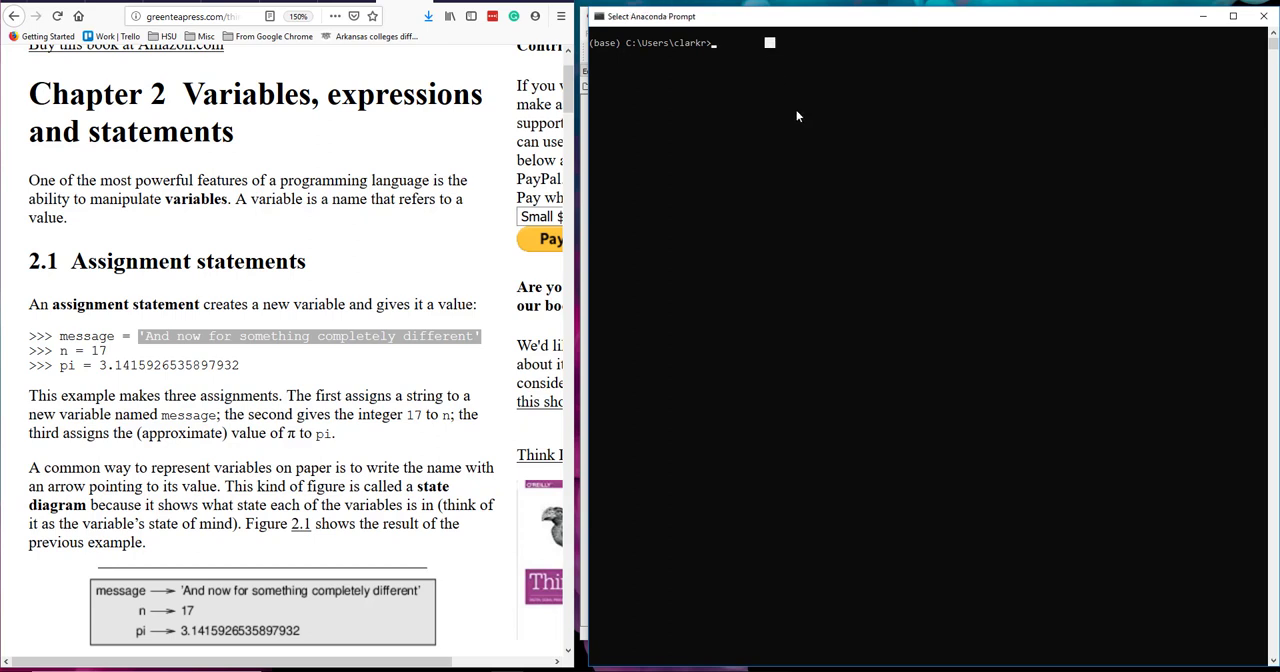
mouse_move(826, 120)
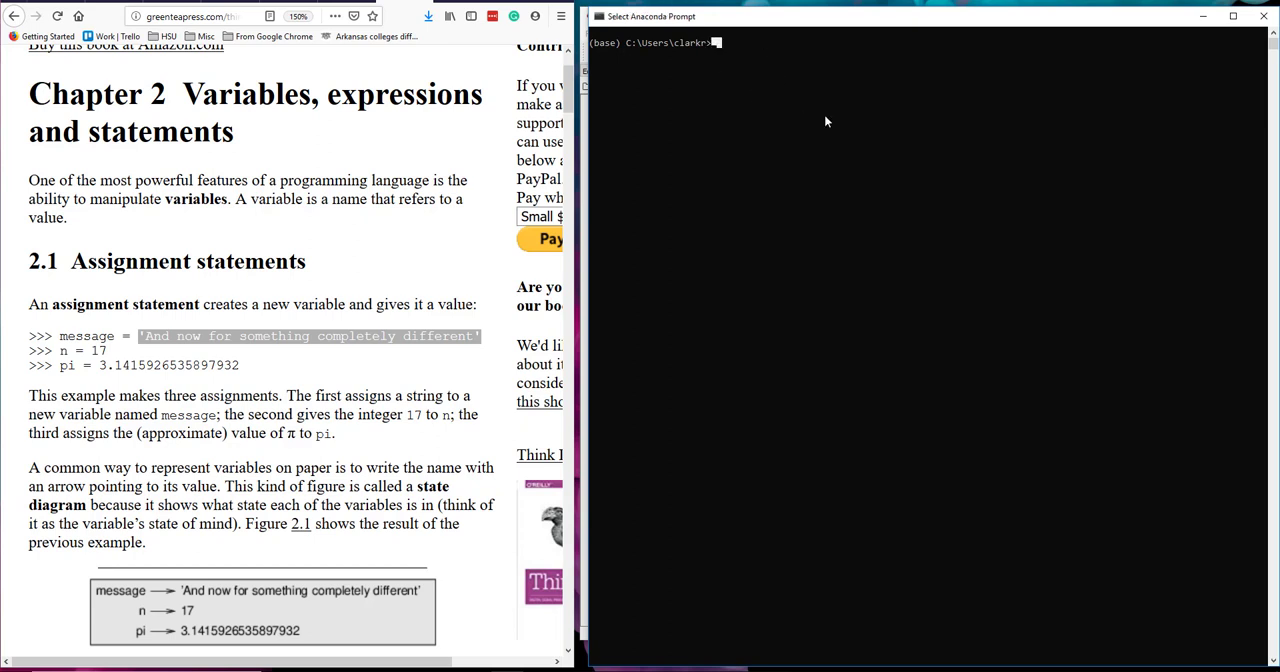
Start Python and assign message = 'And now for something completely different'.
type("pth")
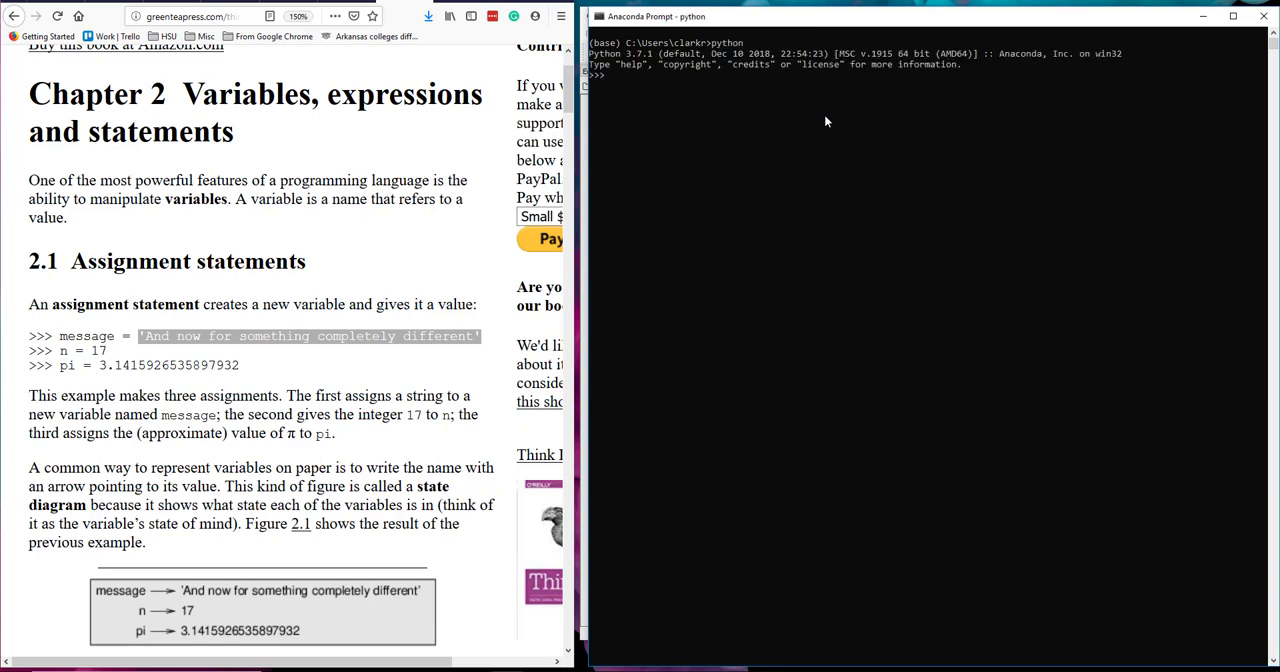
type("message = 'A")
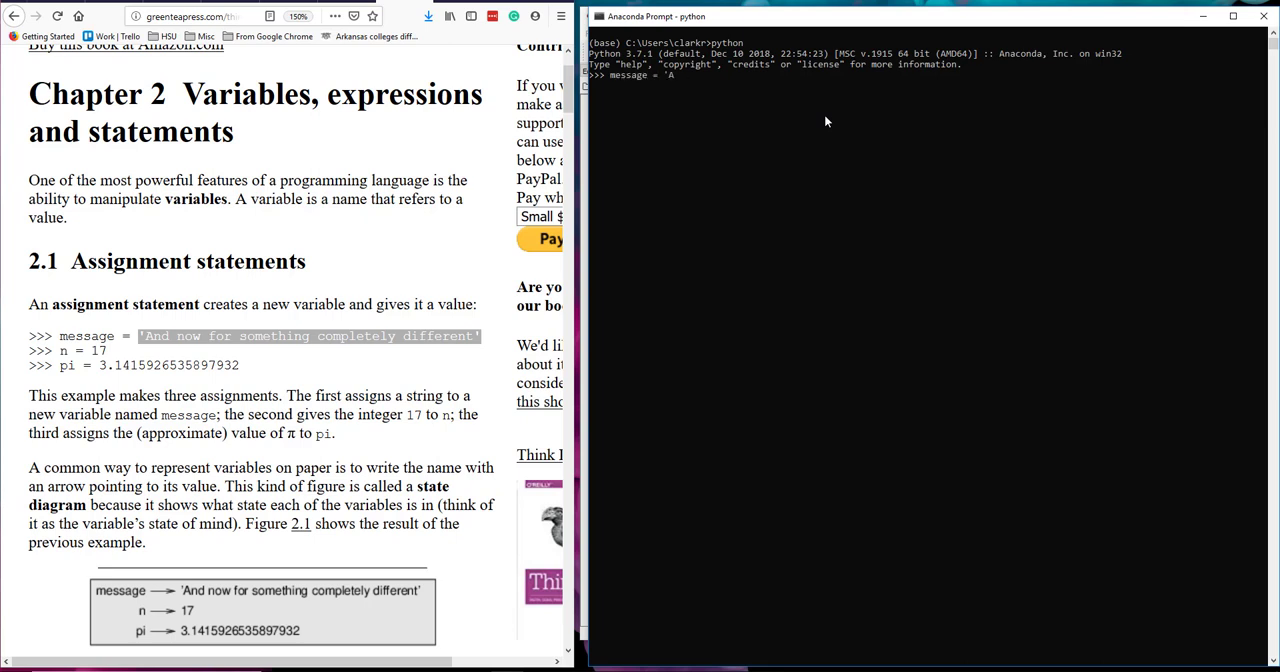
type("nd now for something complet")
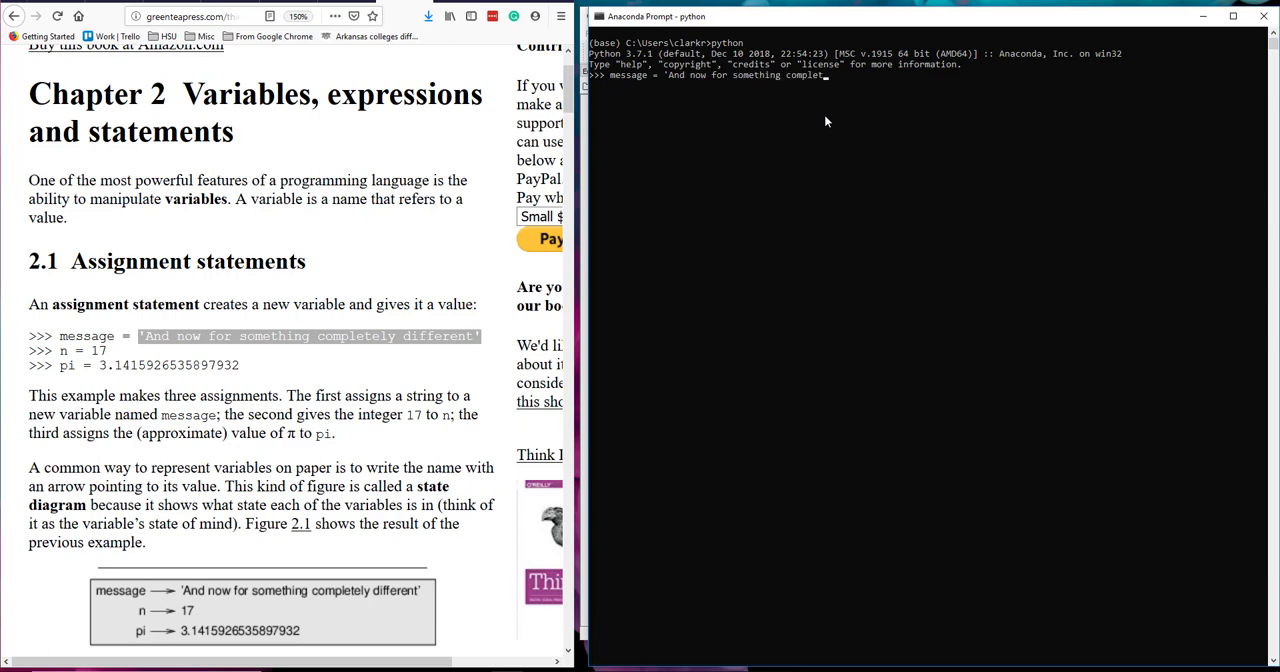
key("enter")
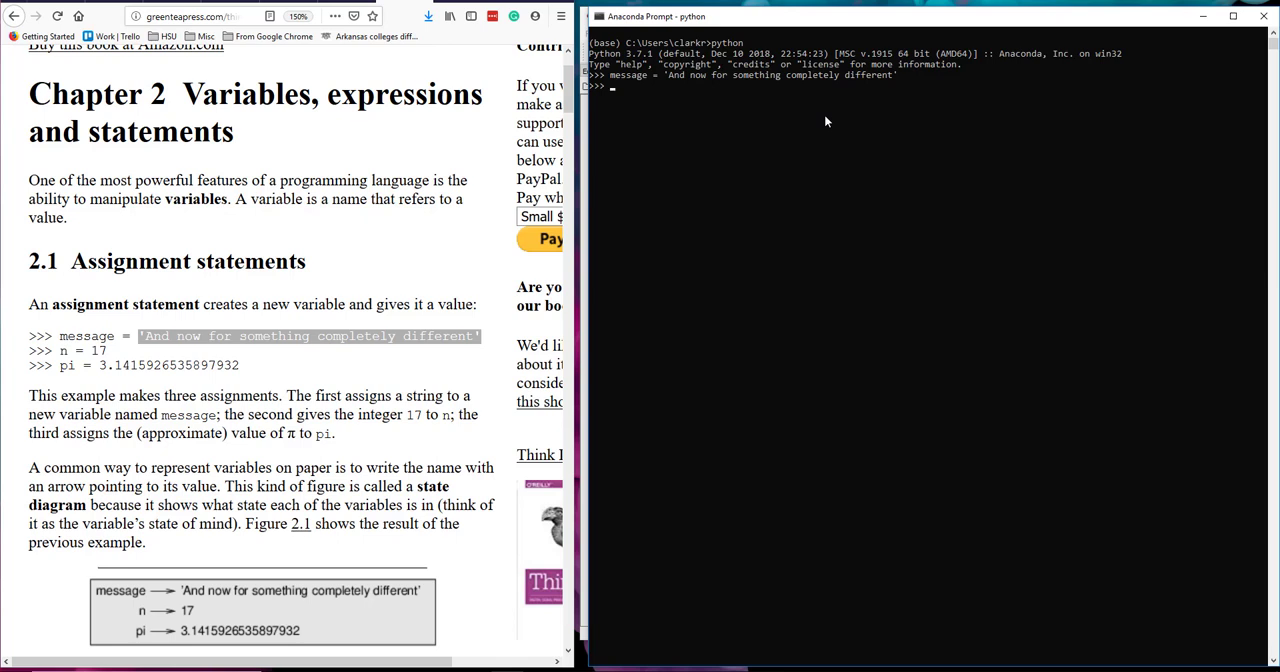
Print message to display And now for something completely different.
type("prin")
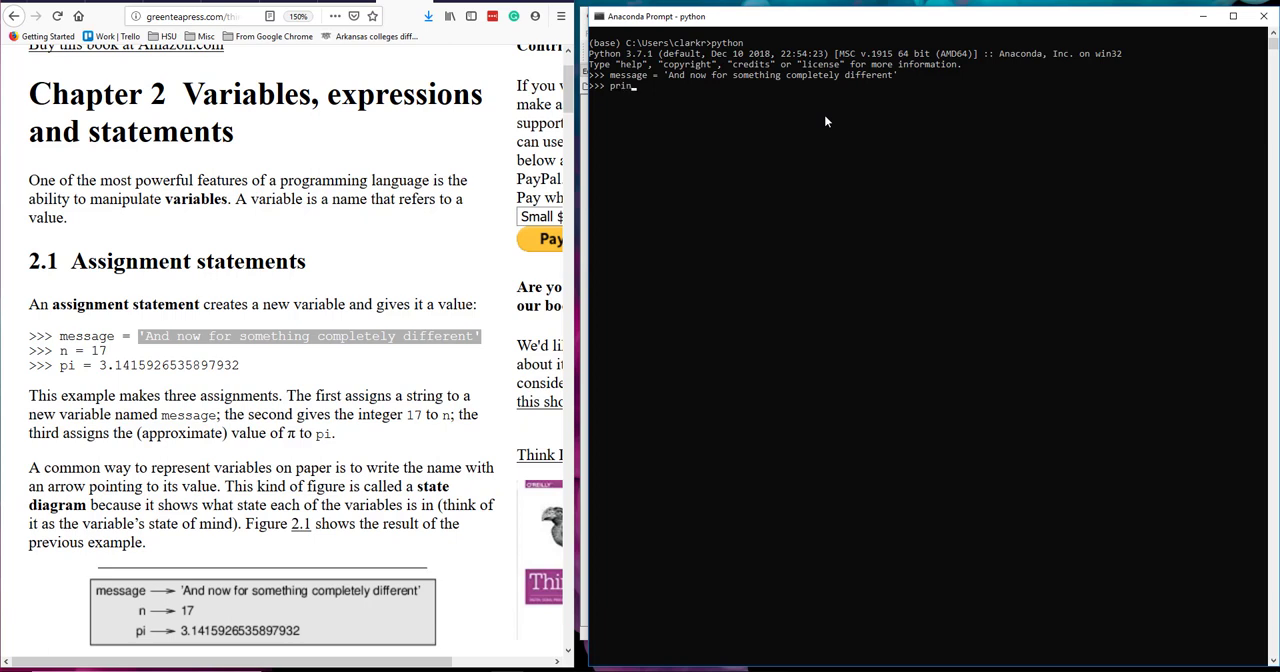
type("t(message)")
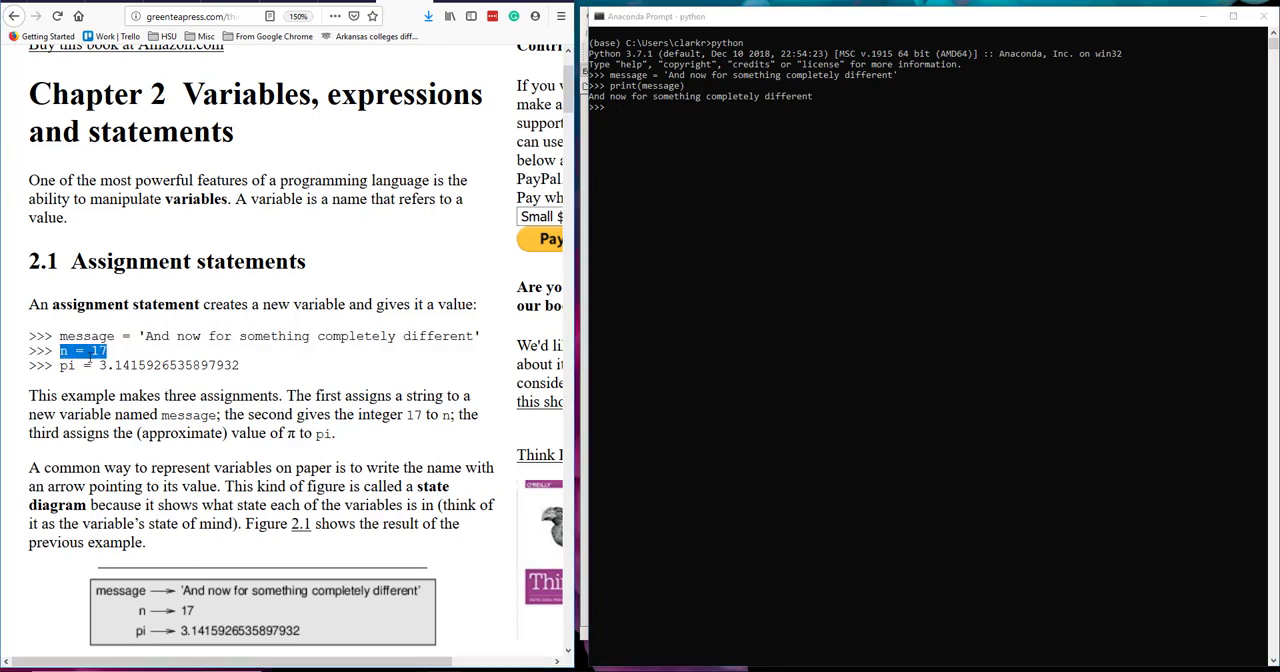
mouse_move(96, 382)
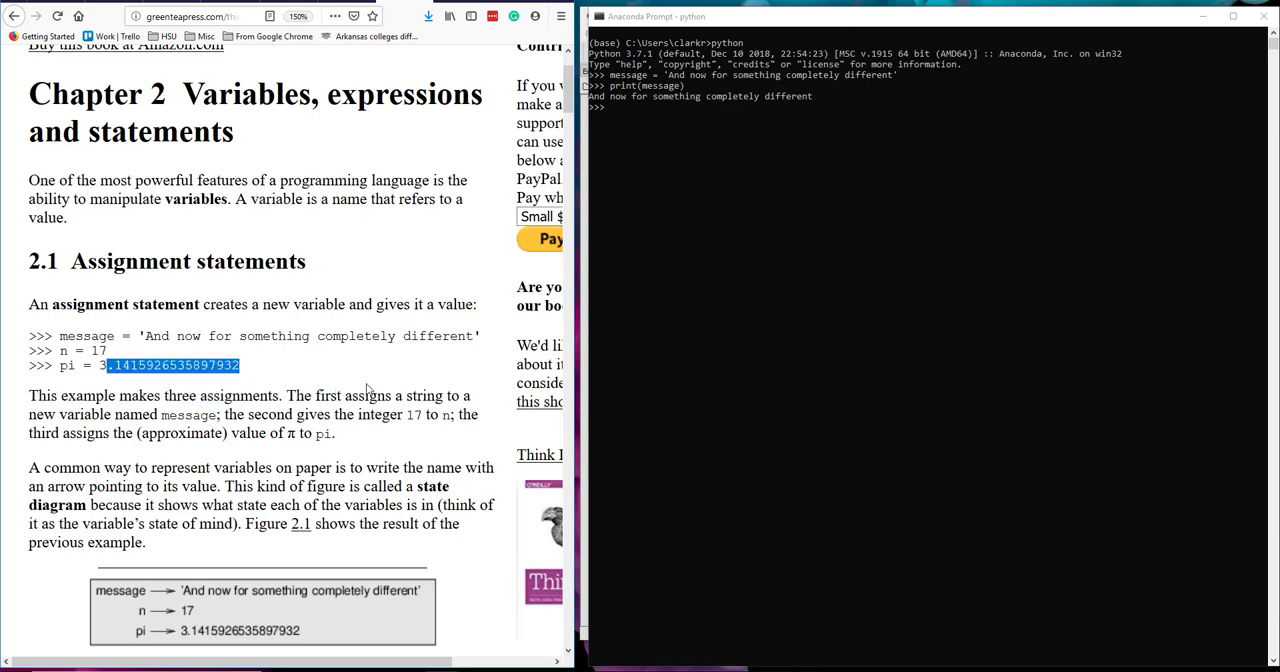
mouse_move(368, 390)
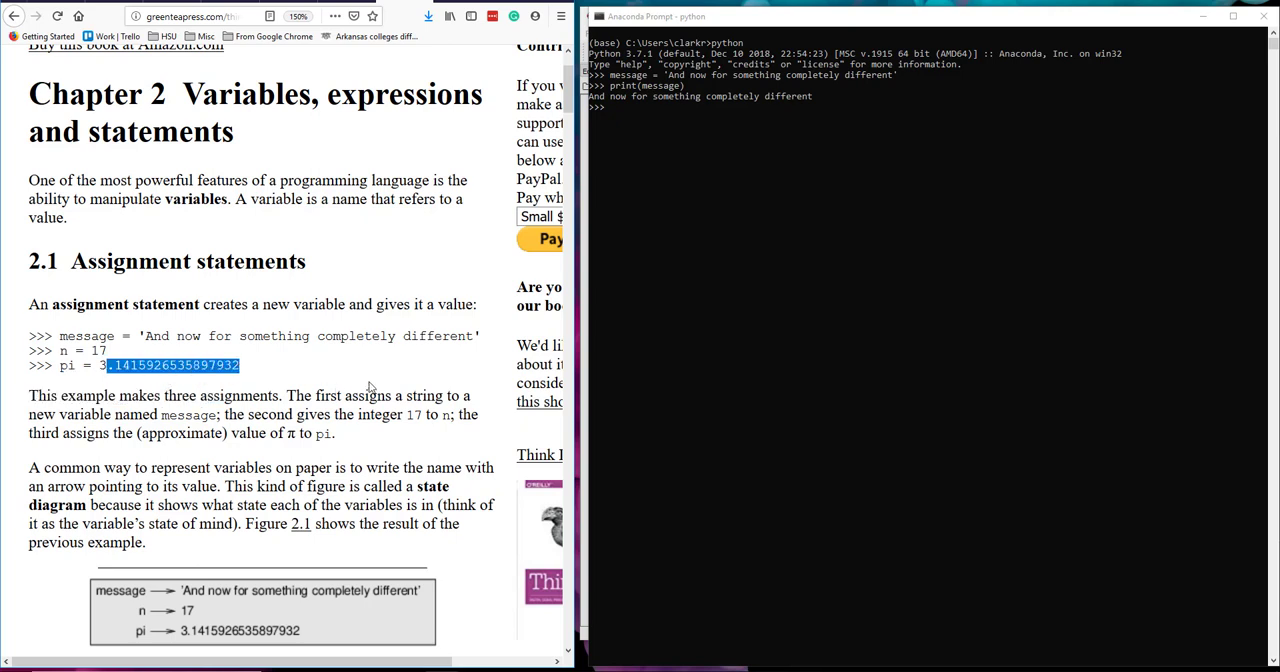
mouse_move(496, 404)
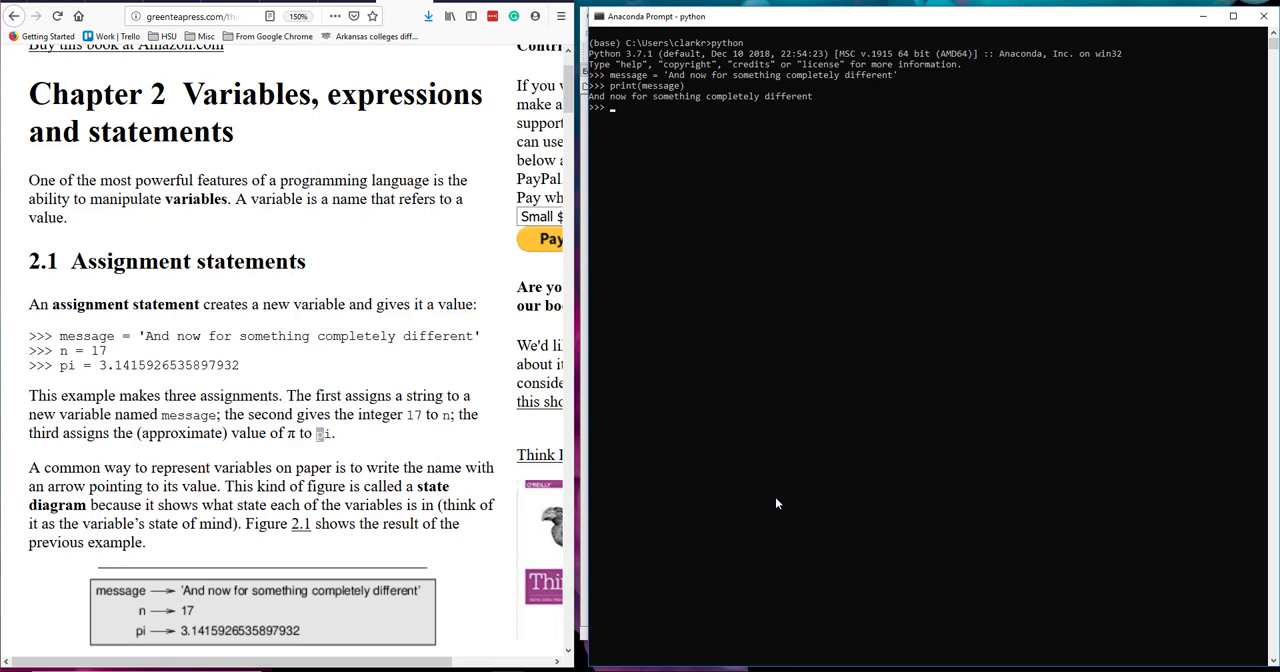
mouse_move(770, 498)
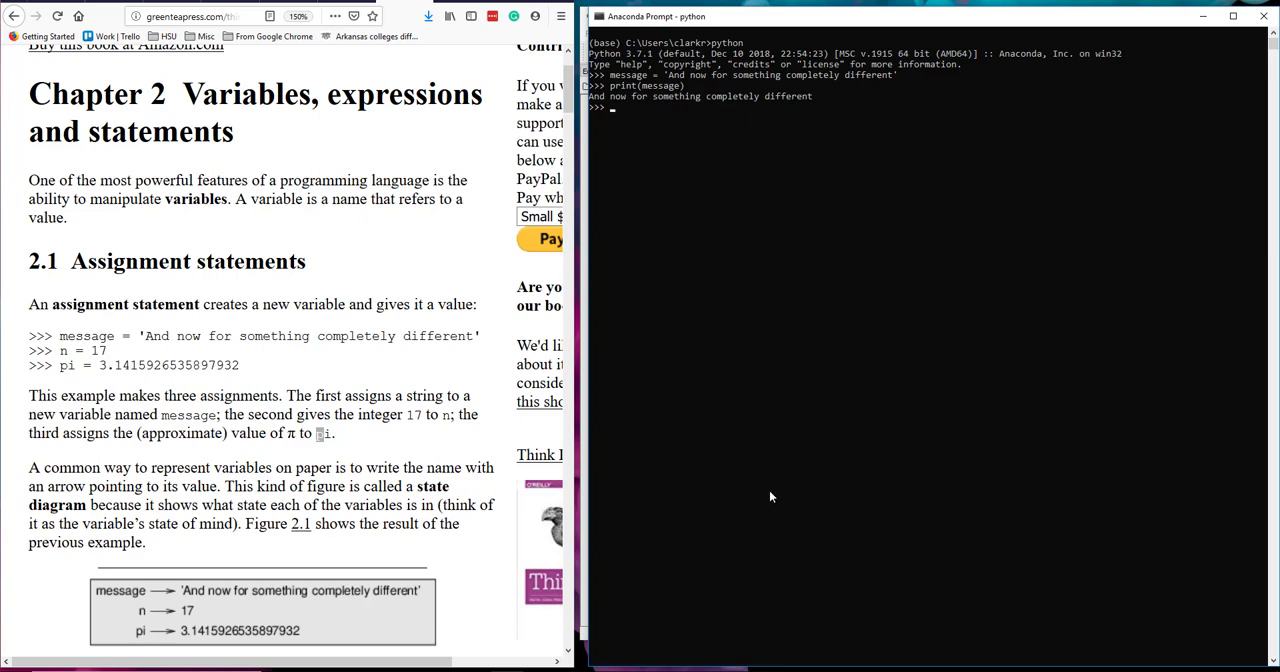
Scroll the Think Python page down to Figure 2.1, the state diagram of the three variables.
scroll("down", 3)
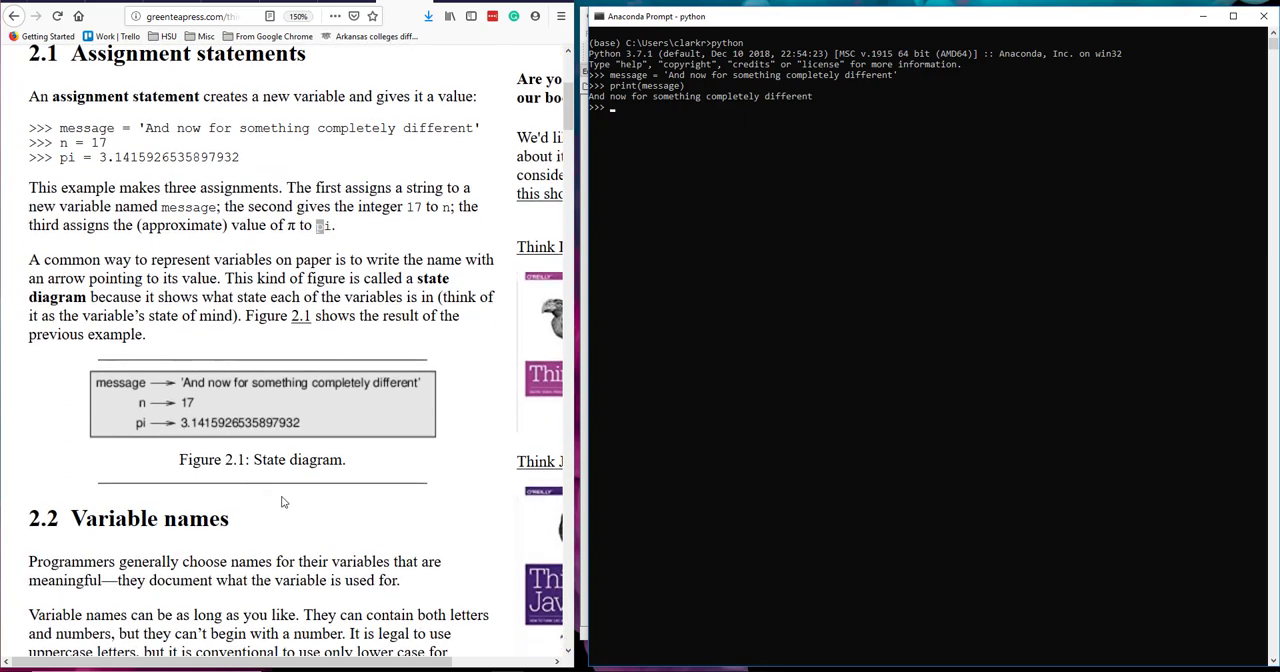
mouse_move(202, 412)
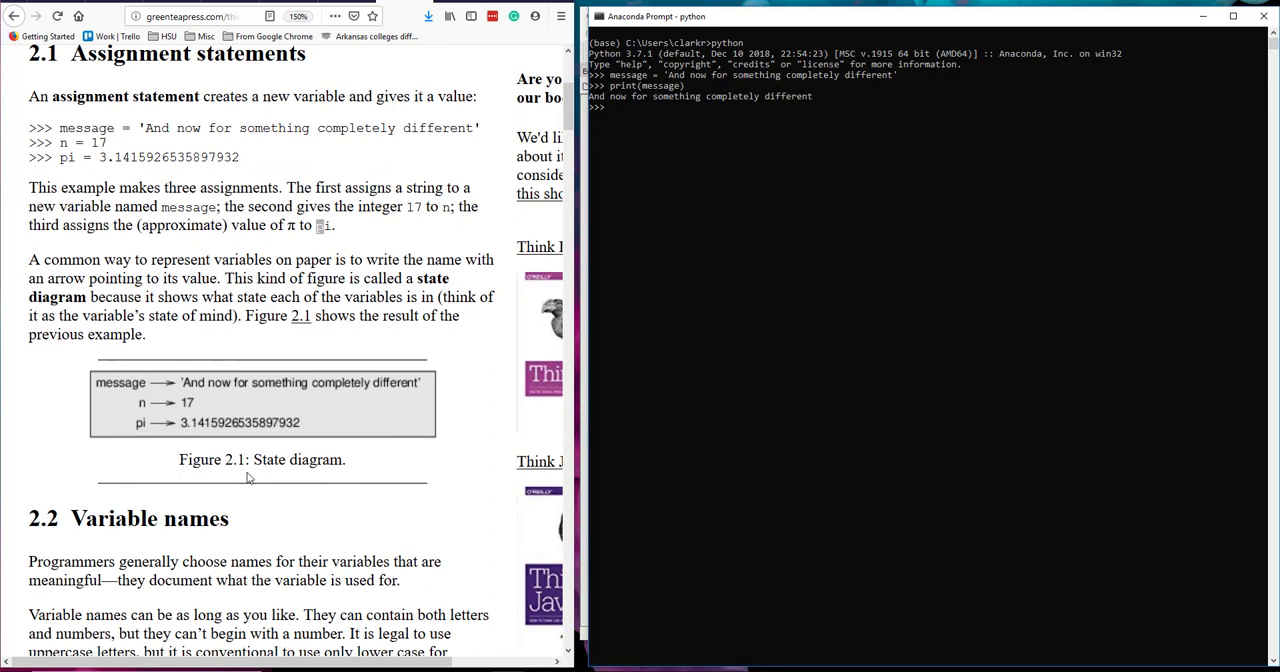
mouse_move(264, 474)
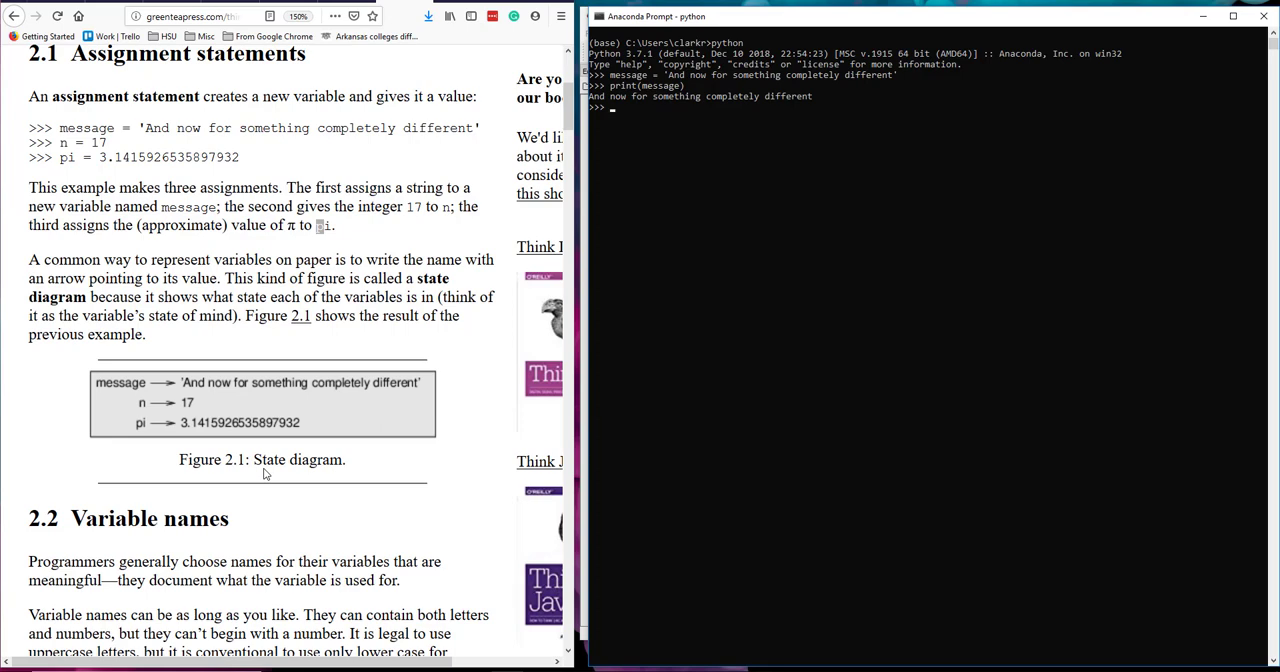
scroll("down", 3)
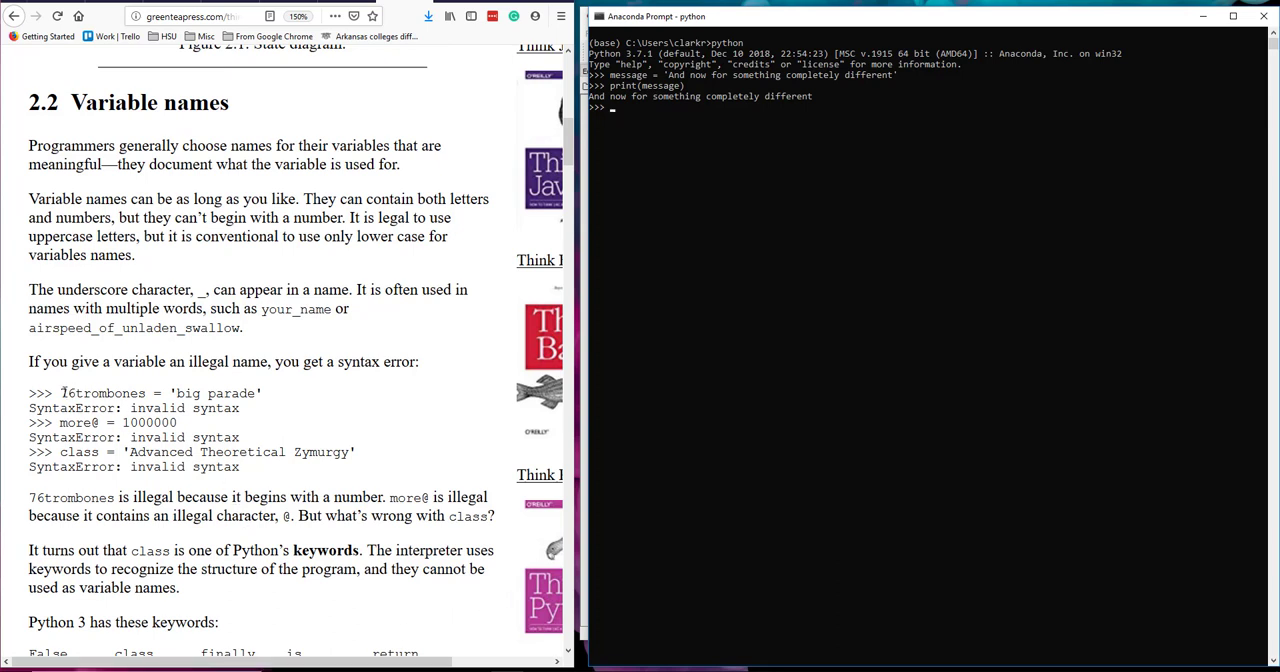
Point out the names 76trombones and airspeed_of_unladen_swallow in the Variable names section.
double_click(82, 392)
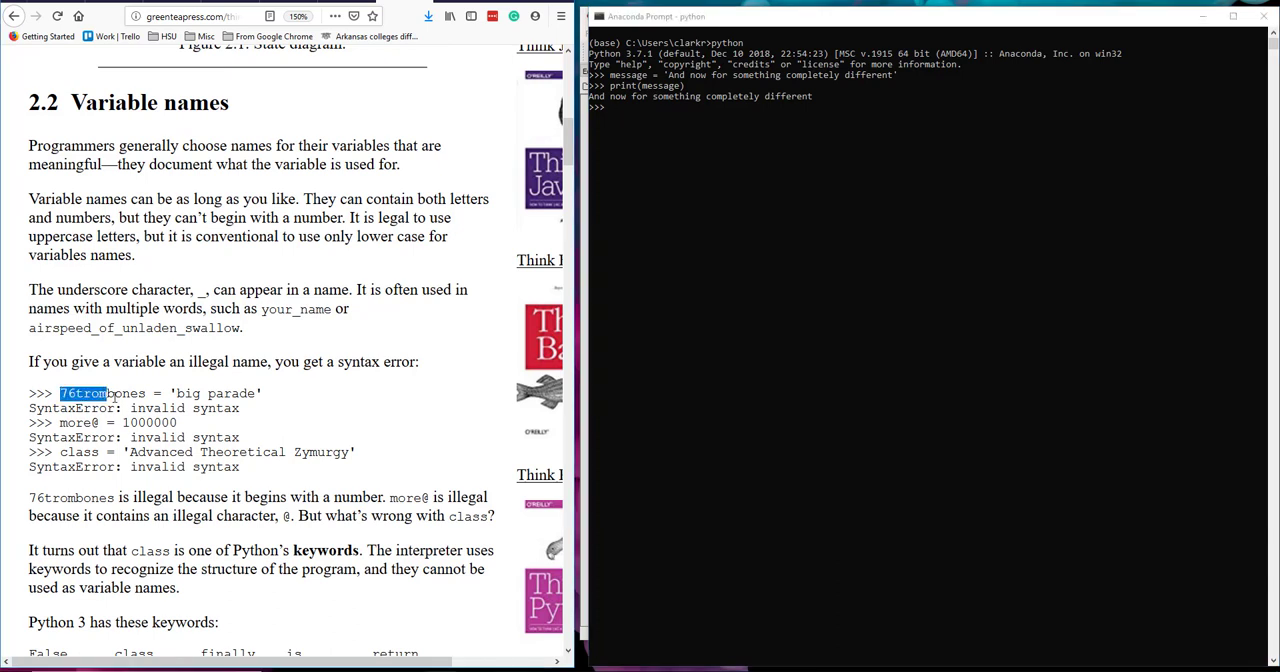
double_click(102, 392)
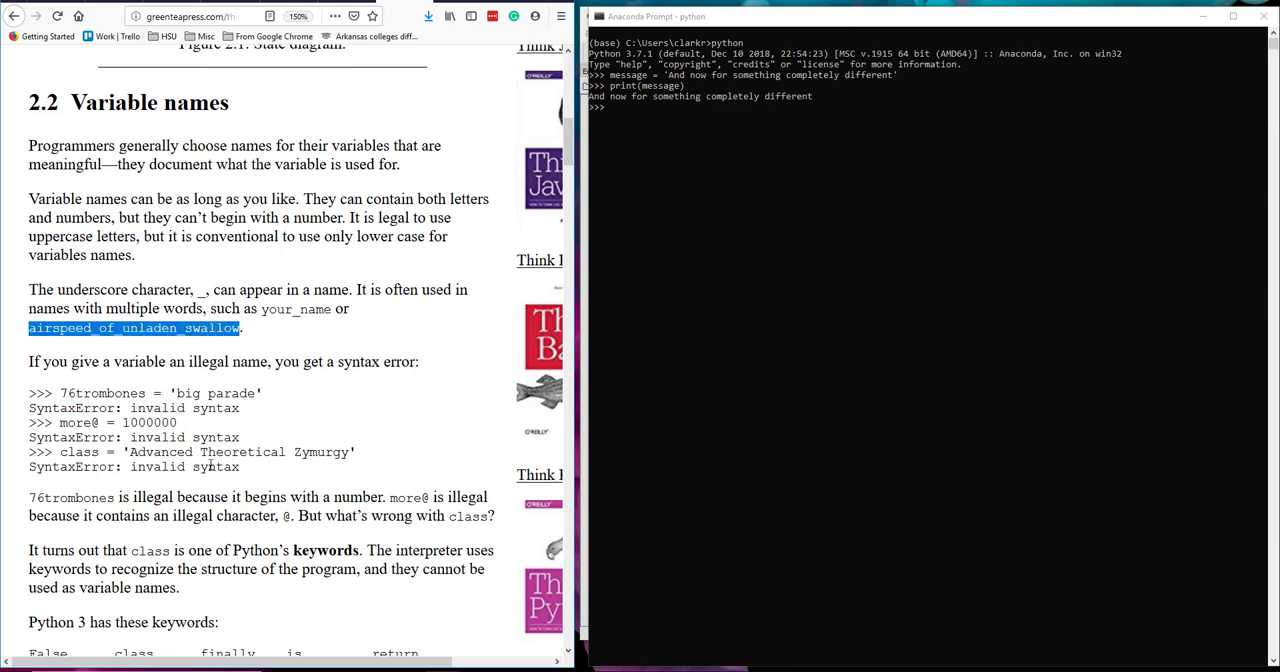
double_click(78, 422)
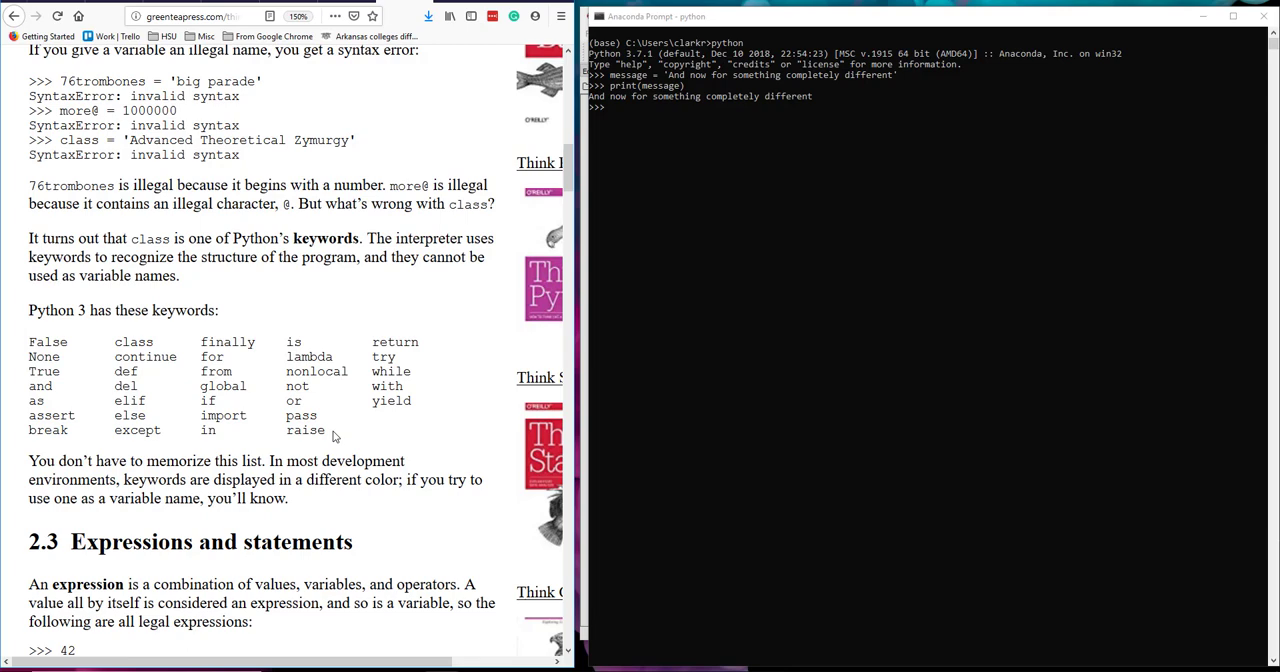
Assign n = 17 and evaluate n + 25 to get 42 in the interpreter.
scroll("down", 3)
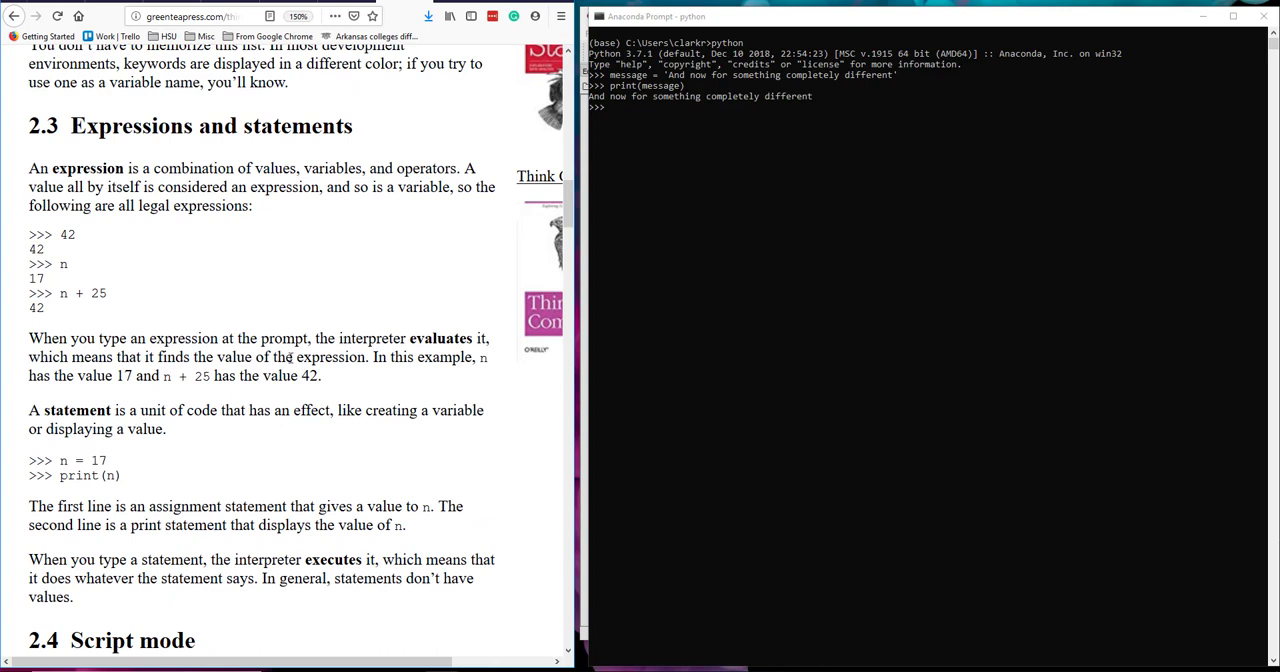
mouse_move(60, 232)
type("42")
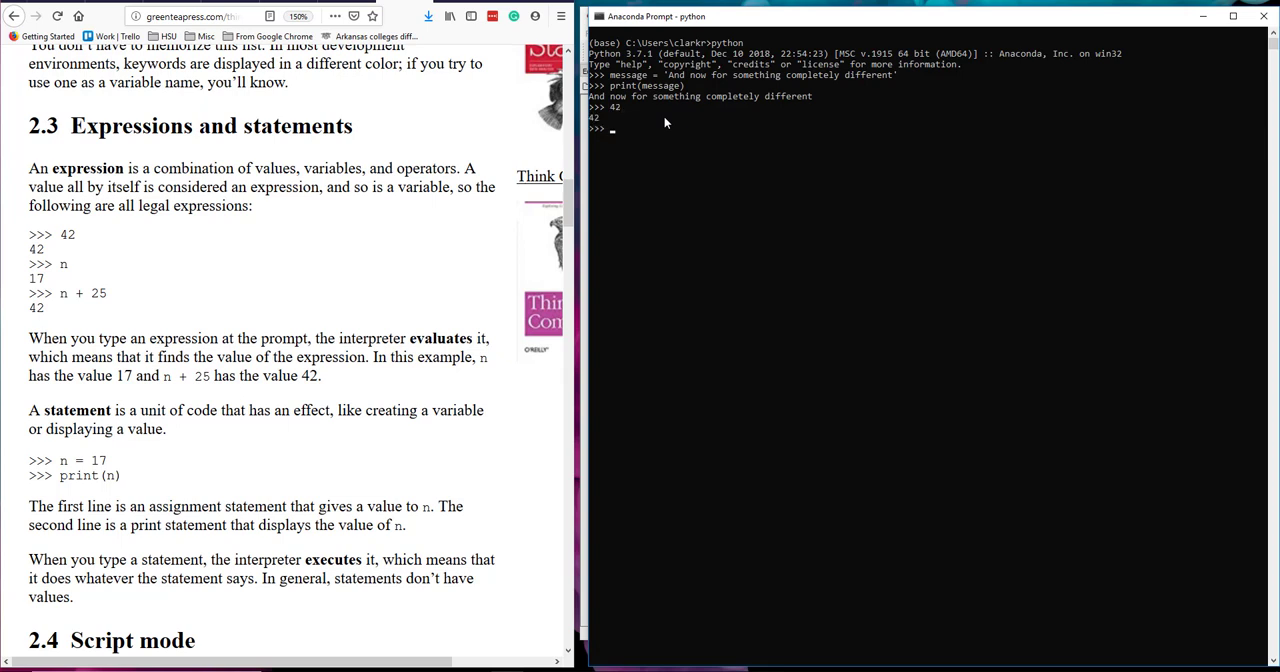
type("n = 17")
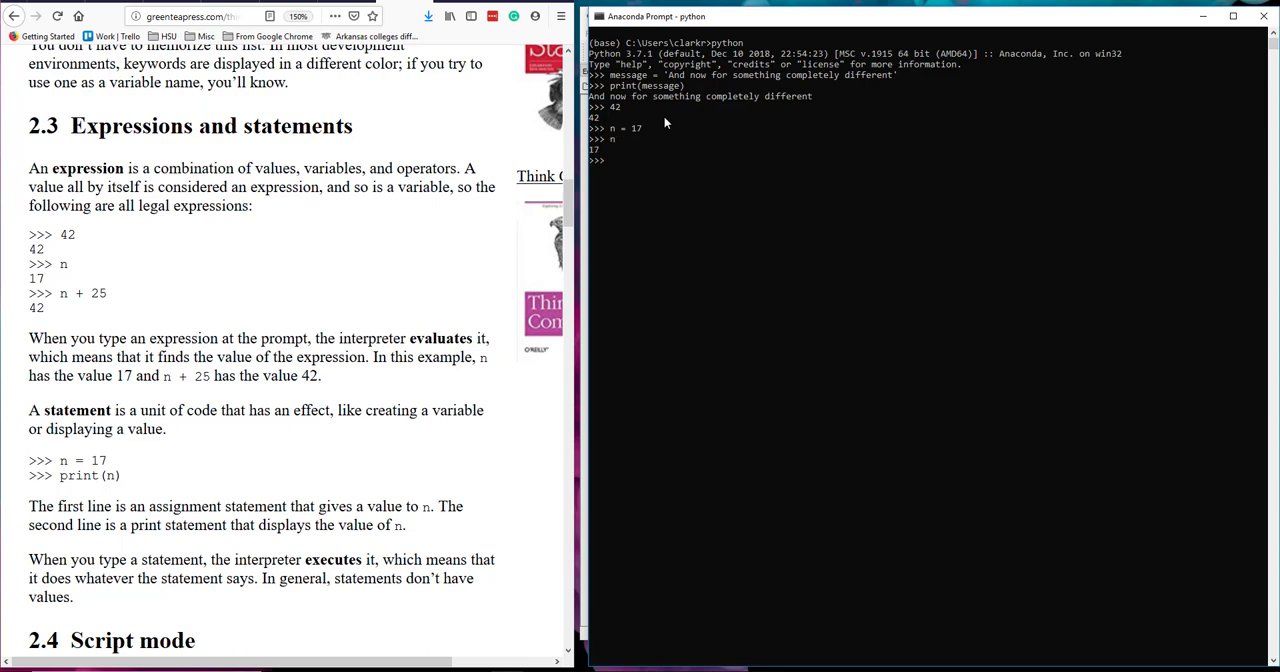
type("n + 25")
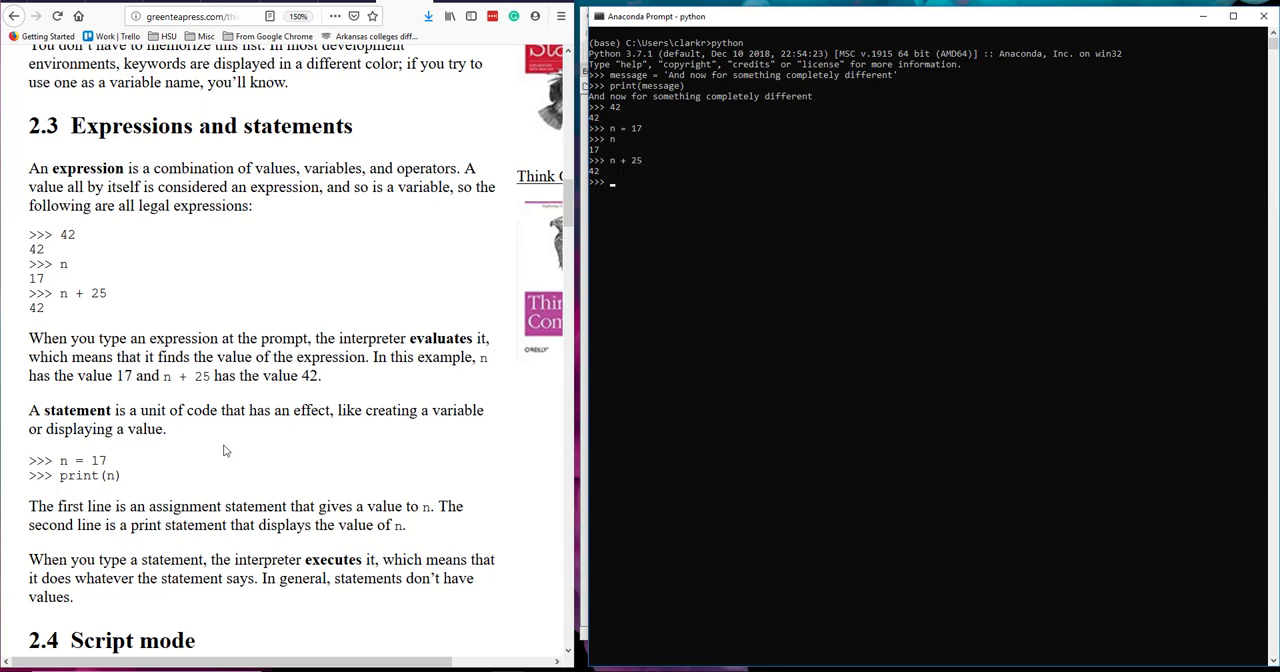
mouse_move(380, 392)
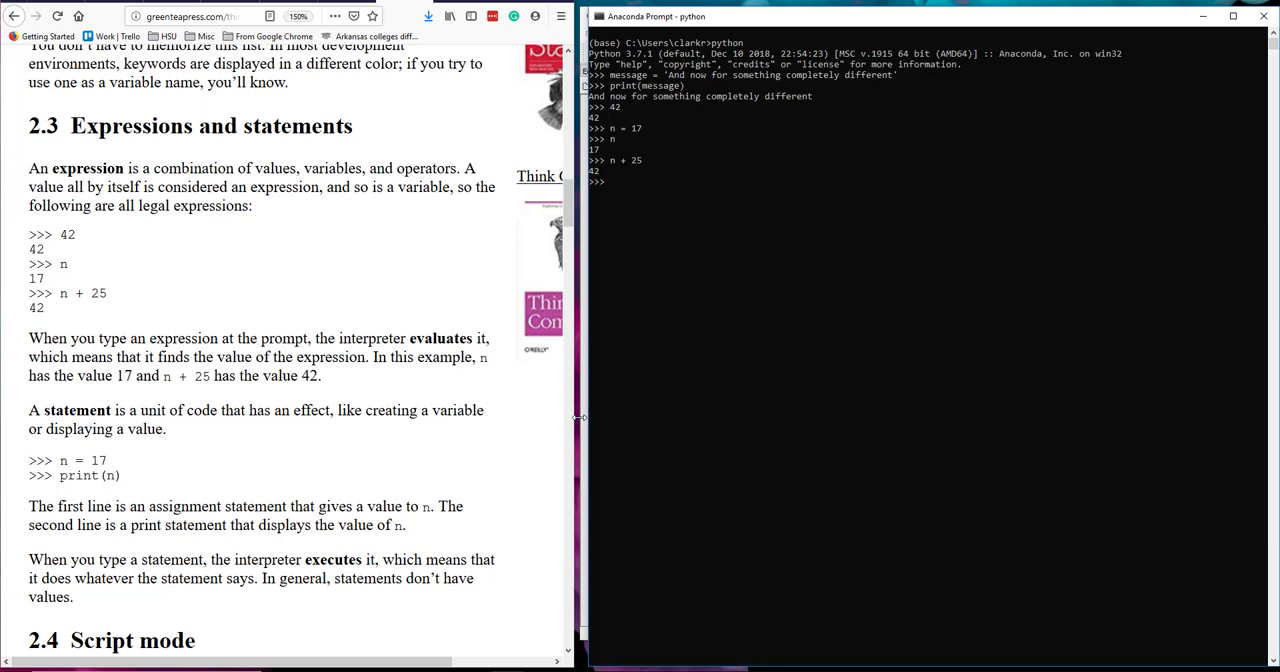
Evaluate print(n) to show 17.
type("p")
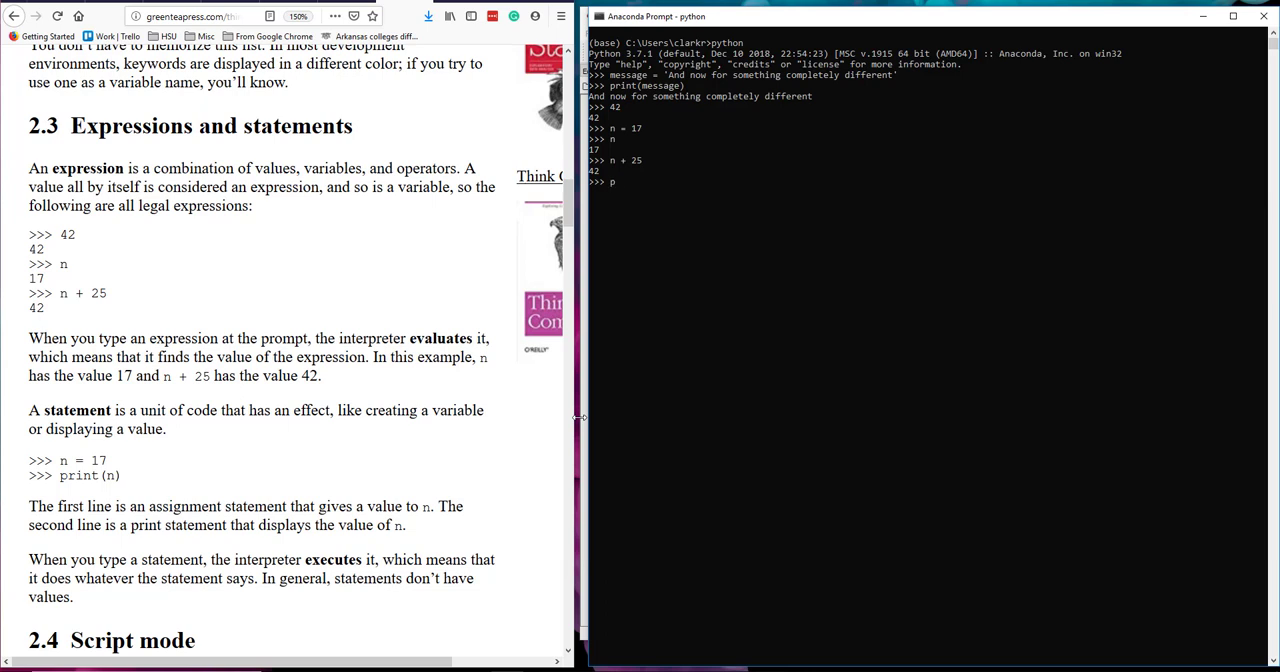
type("rint")
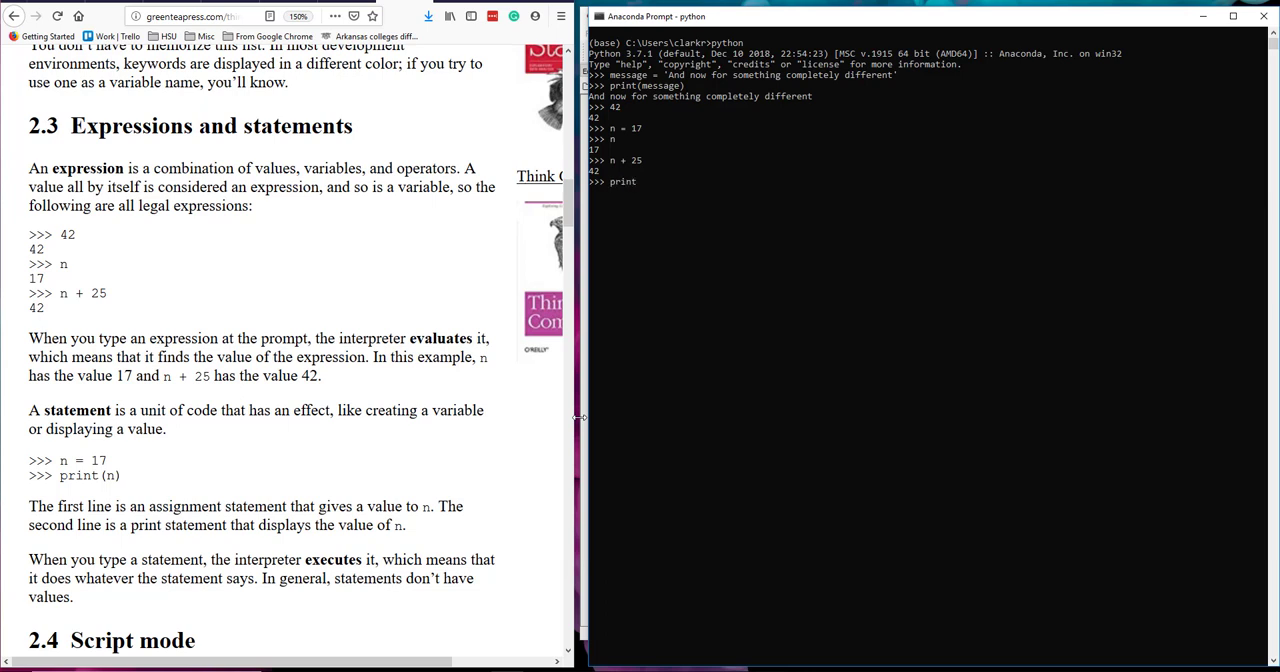
type("(n)")
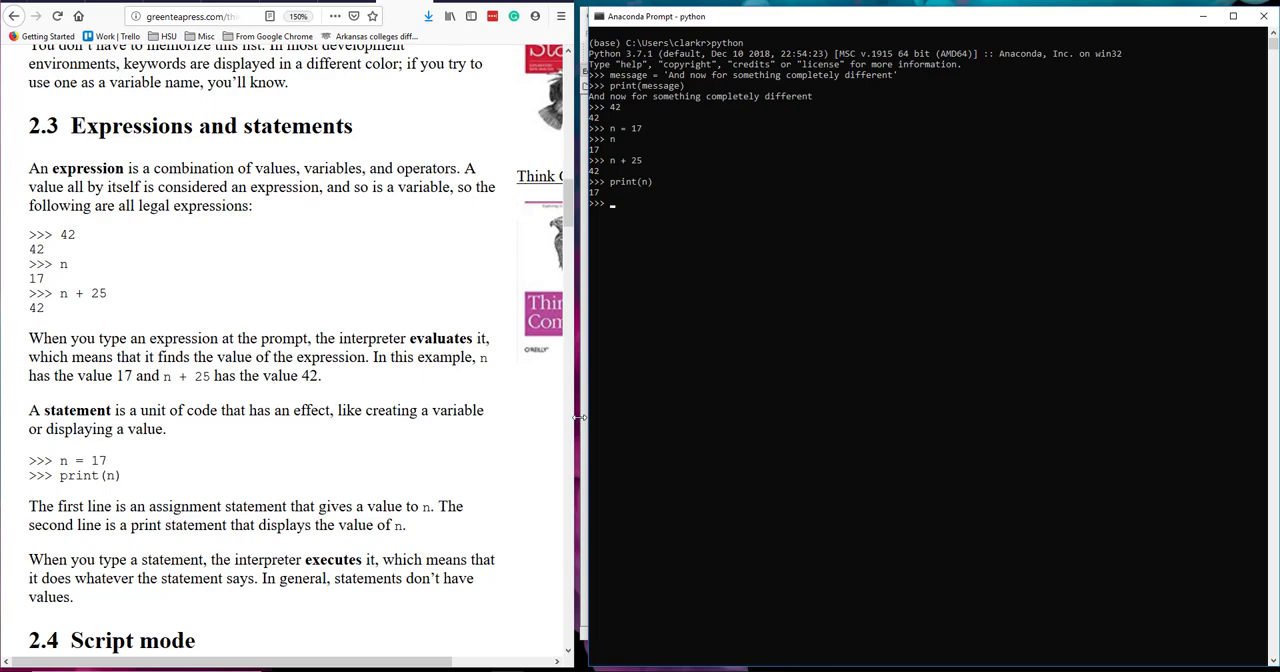
Scroll the Think Python page down to section 2.4 Script mode.
scroll("down", 3)
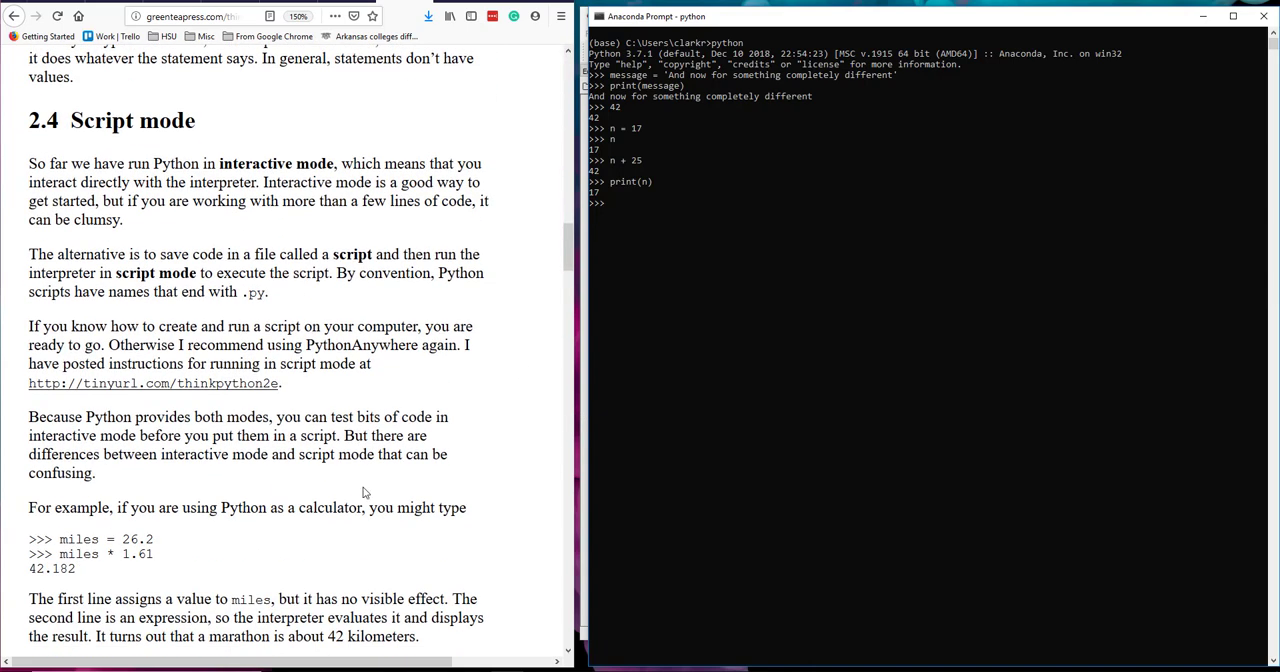
scroll("down", 3)
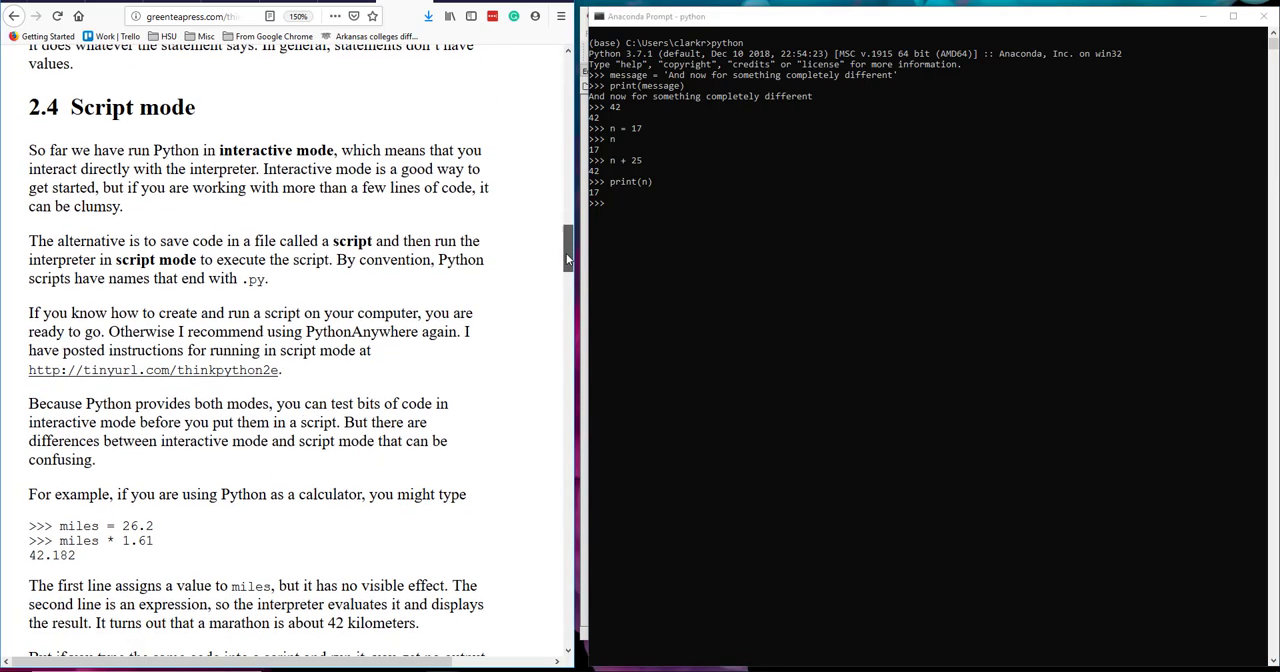
scroll("down", 3)
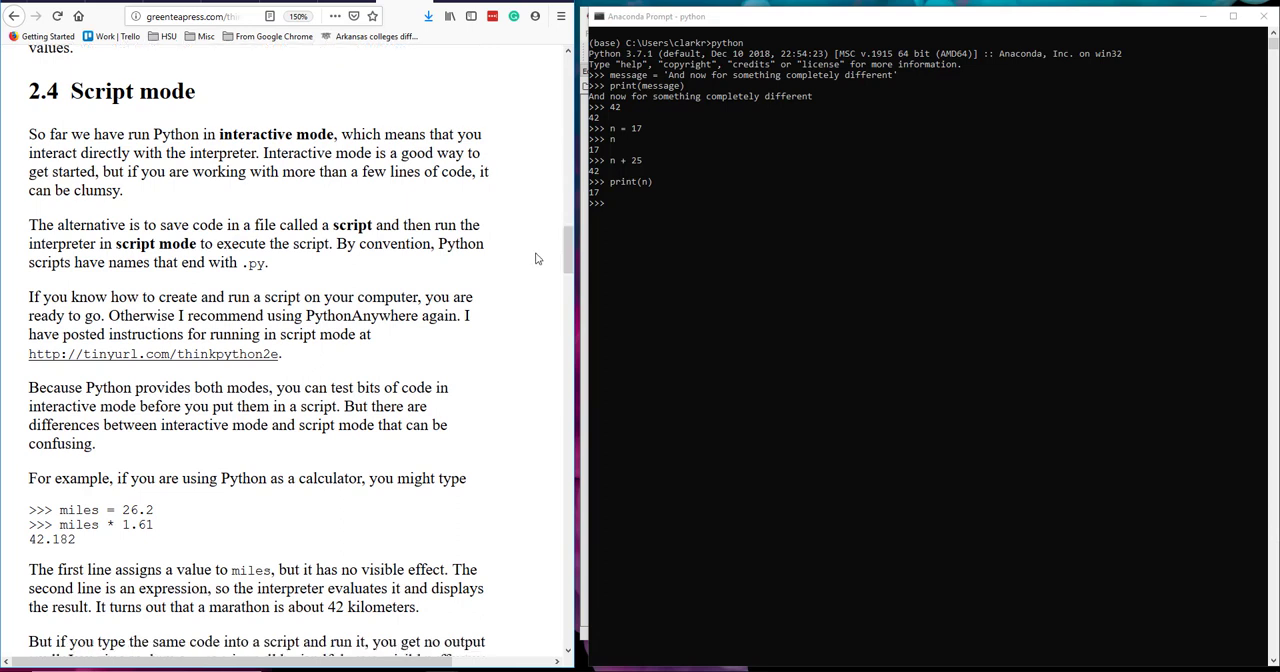
mouse_move(866, 240)
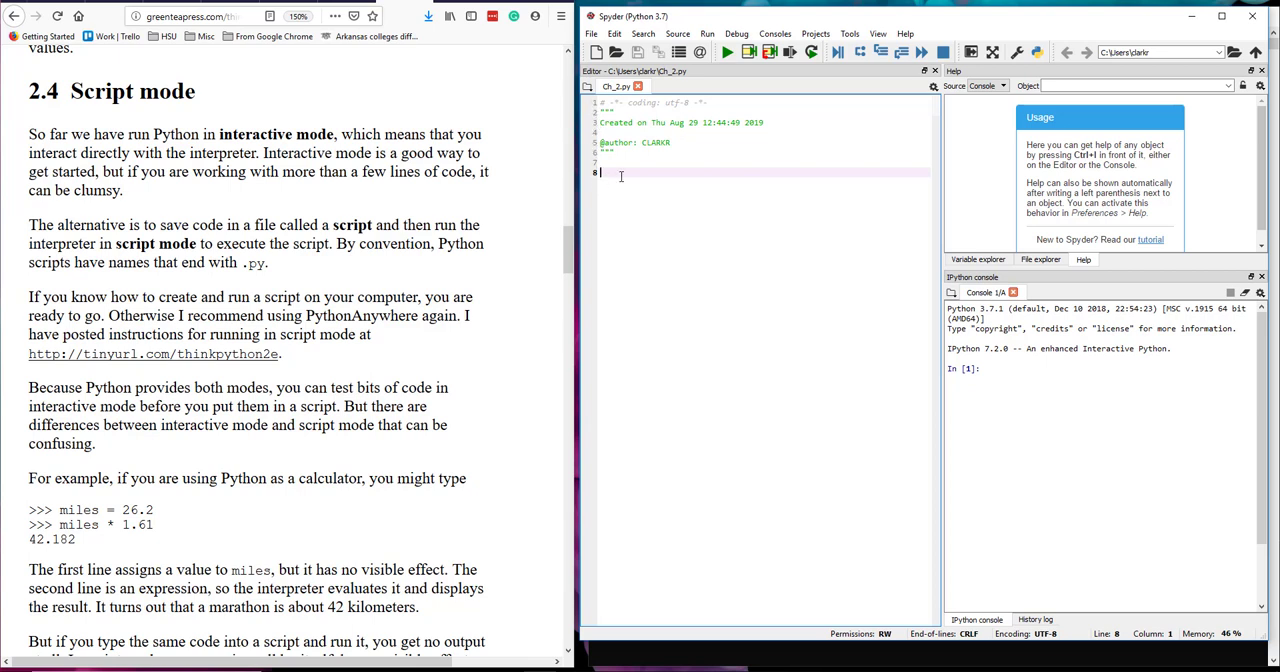
mouse_move(670, 192)
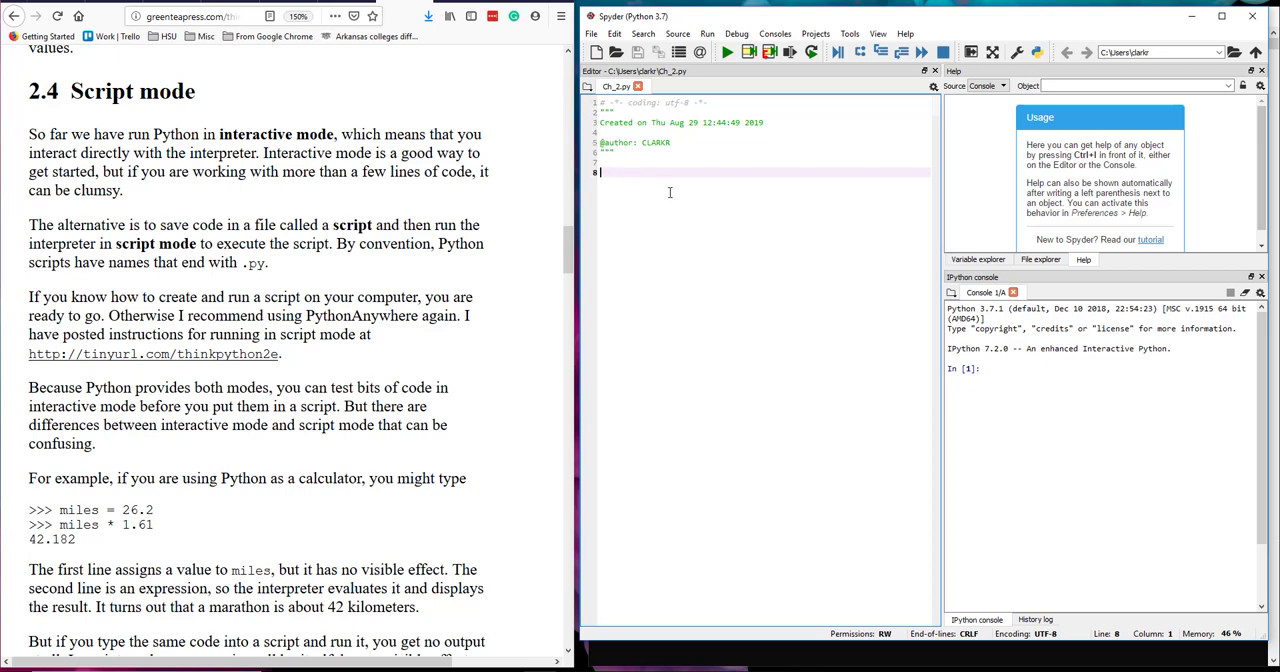
mouse_move(774, 232)
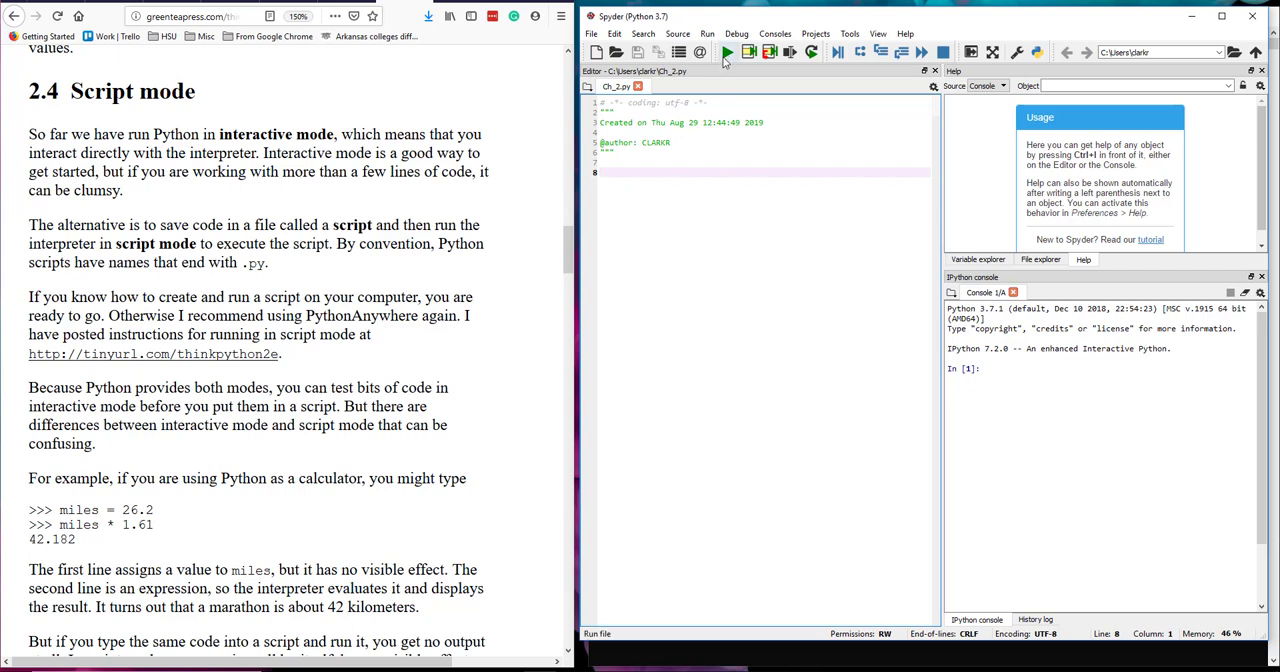
mouse_move(728, 52)
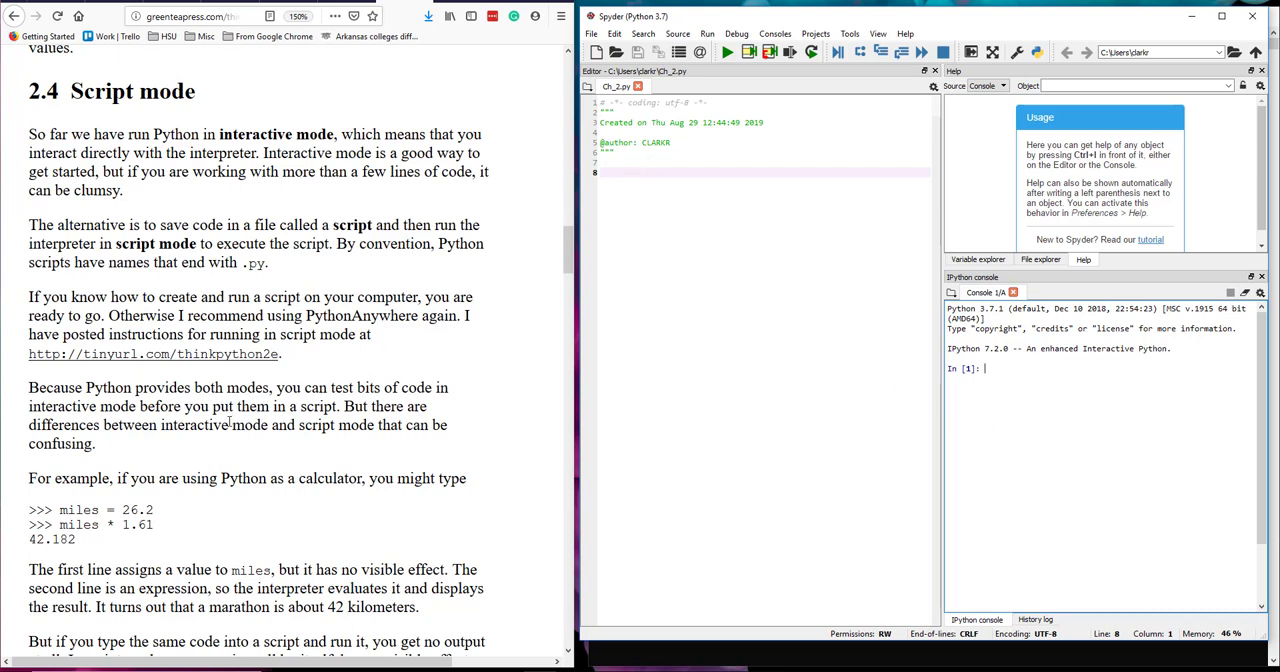
Scroll the textbook to the script-mode miles example beside the new Spyder file.
scroll("down", 3)
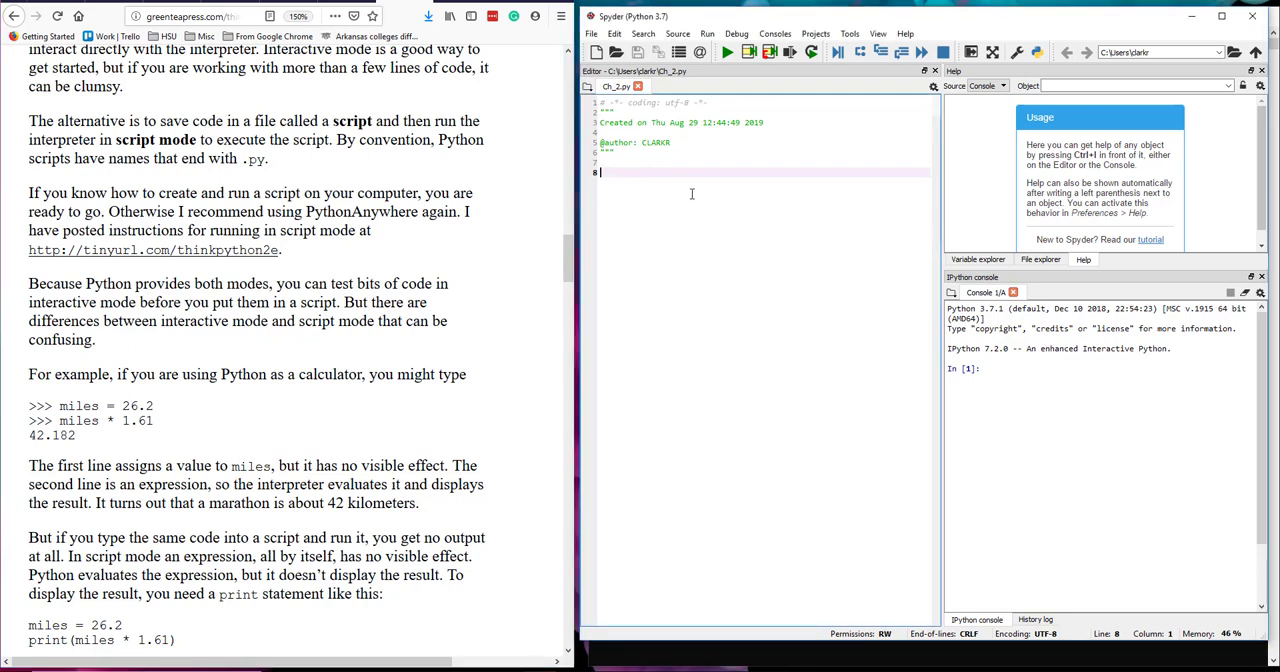
Write miles = 26.2 and print(miles*1.61), run the script to get 42.182.
type("a")
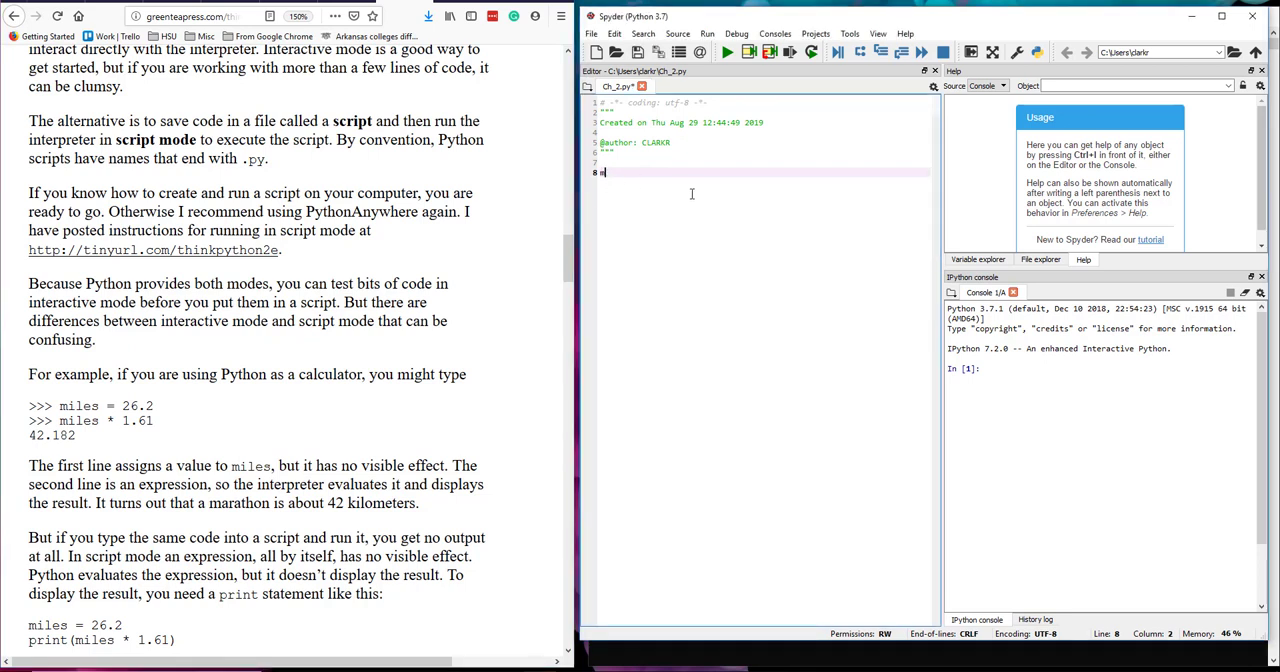
type("miler")
type("print(miles*1.61)")
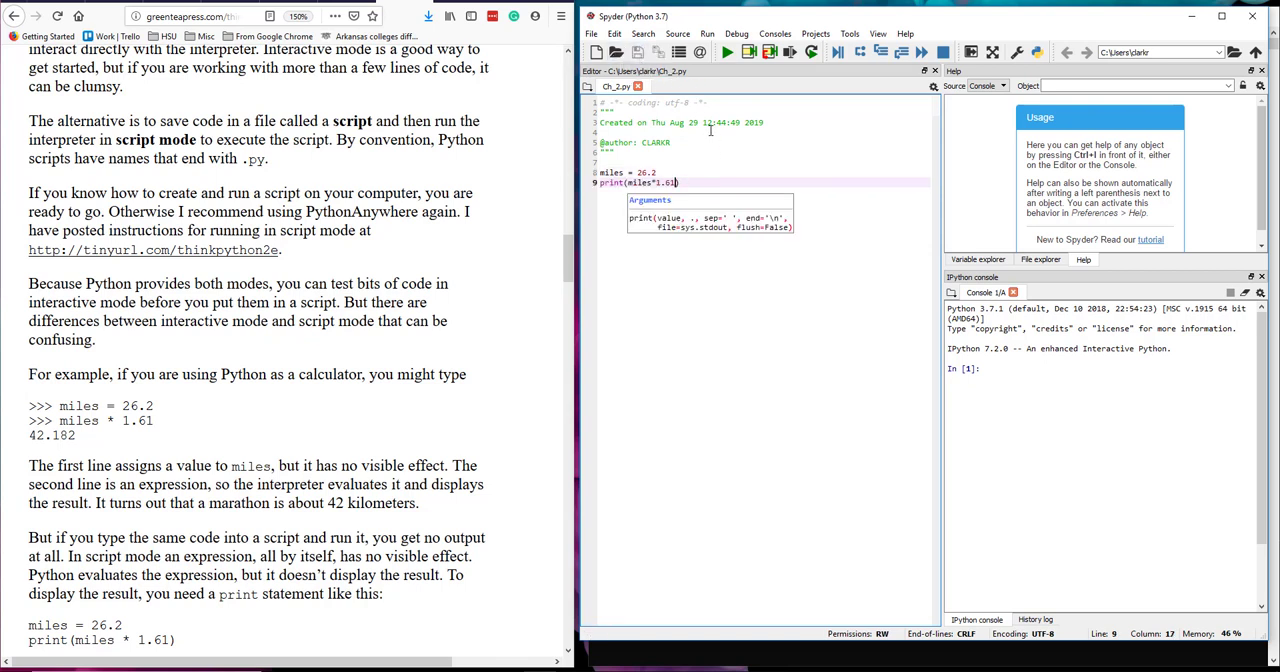
left_click(728, 50)
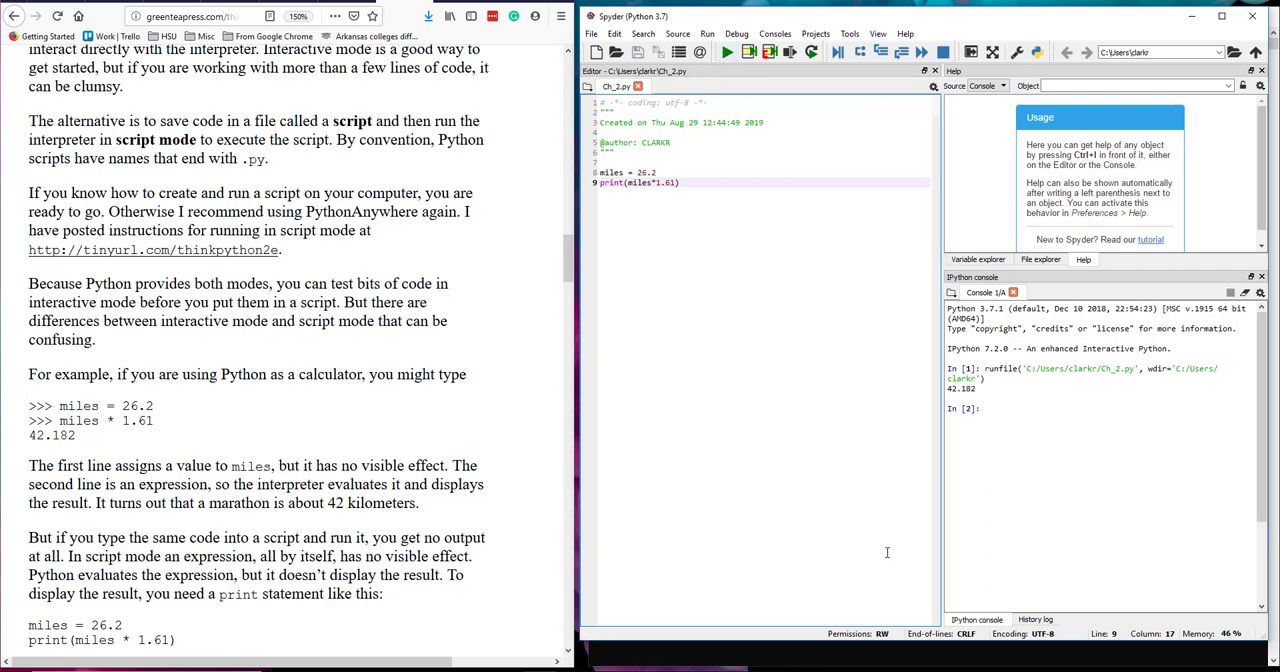
double_click(960, 388)
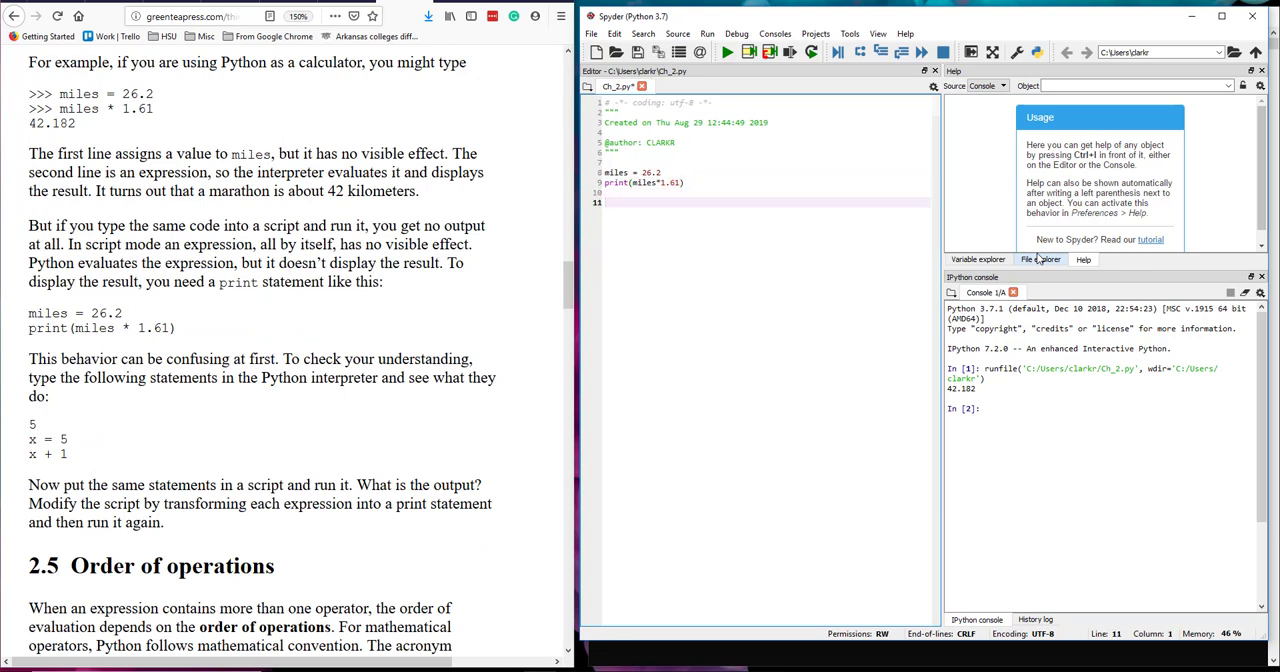
Add the lines 5, x = 5 and x+1, rerunning the script after each.
type("5")
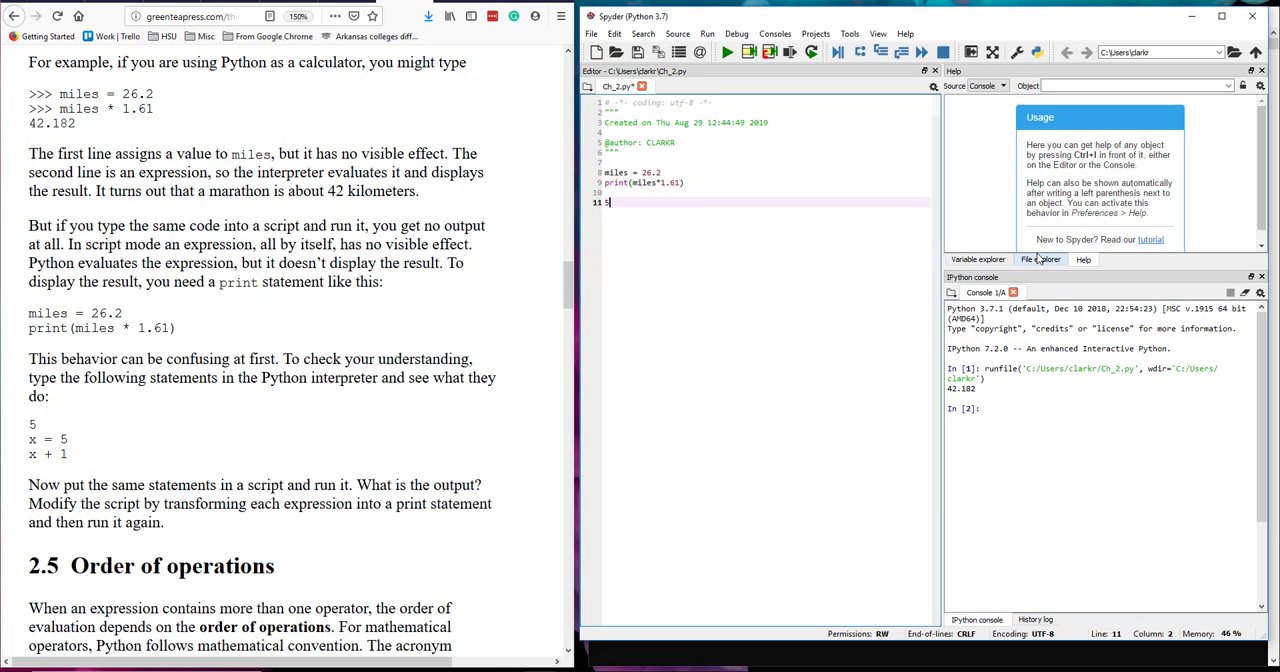
key("enter")
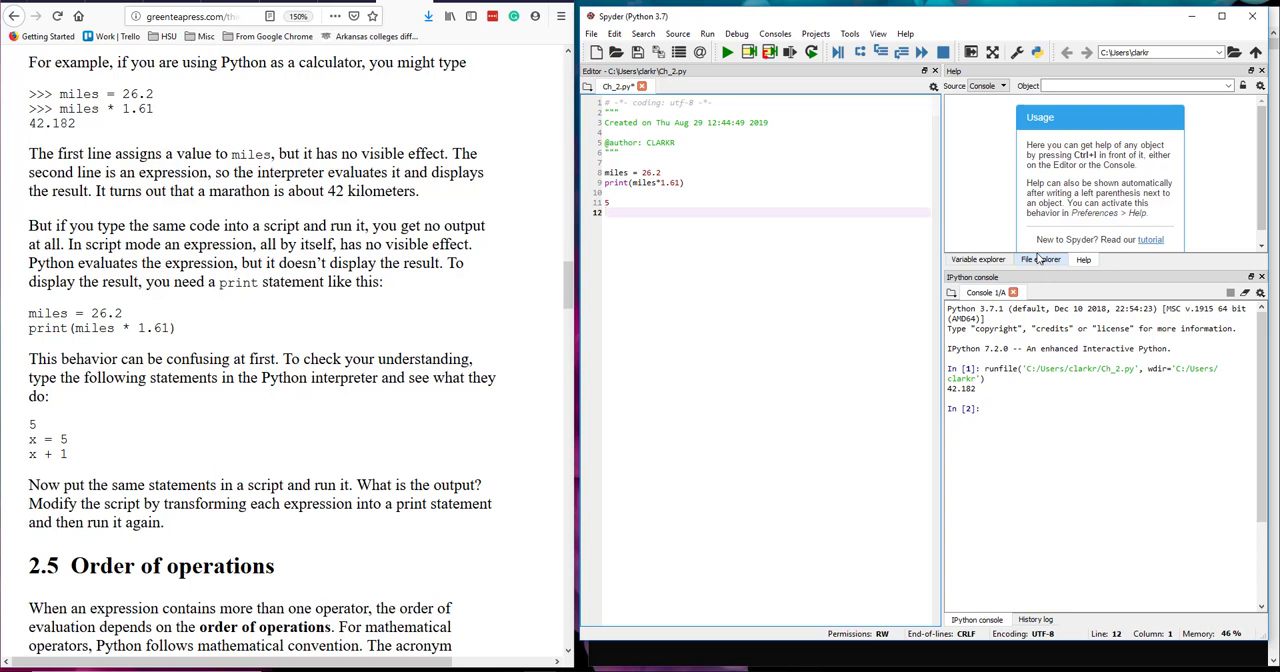
left_click(728, 52)
type("x = 5")
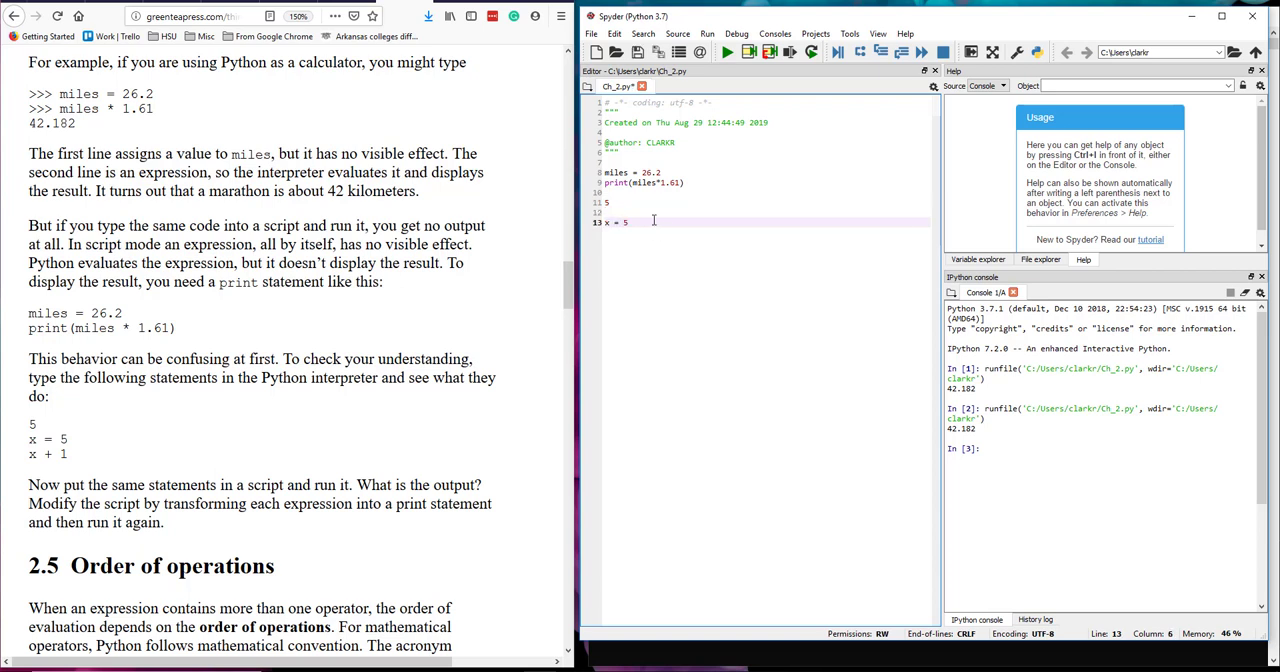
left_click(728, 52)
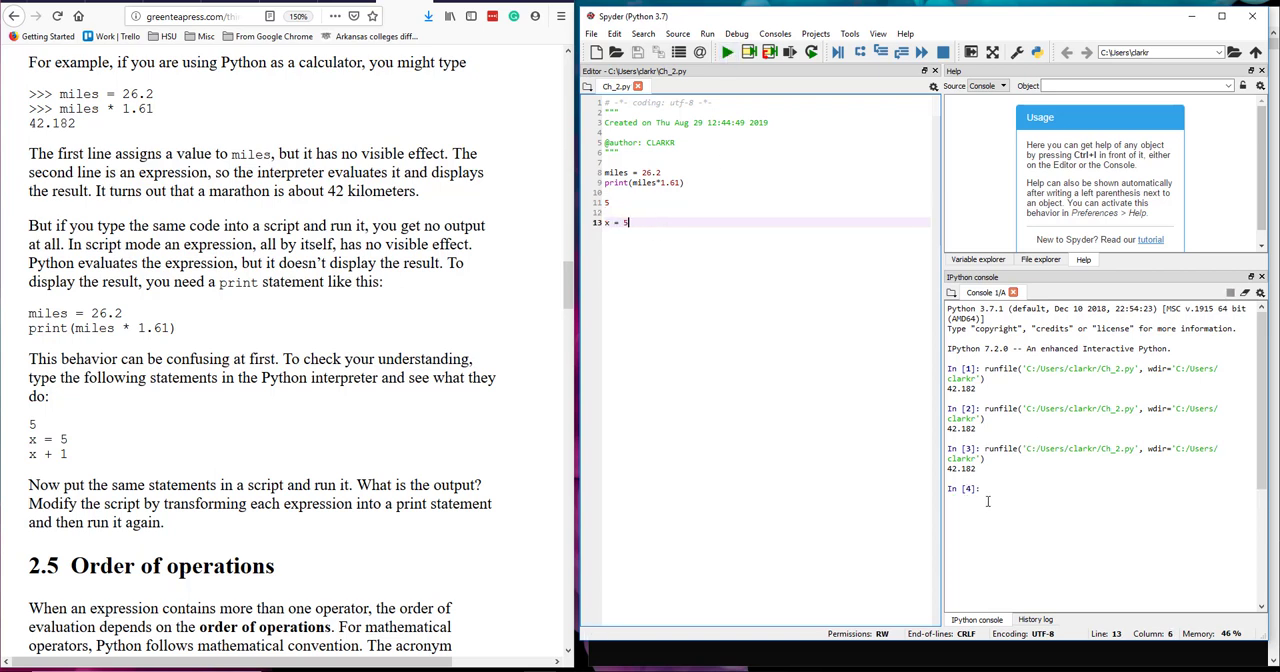
key("enter")
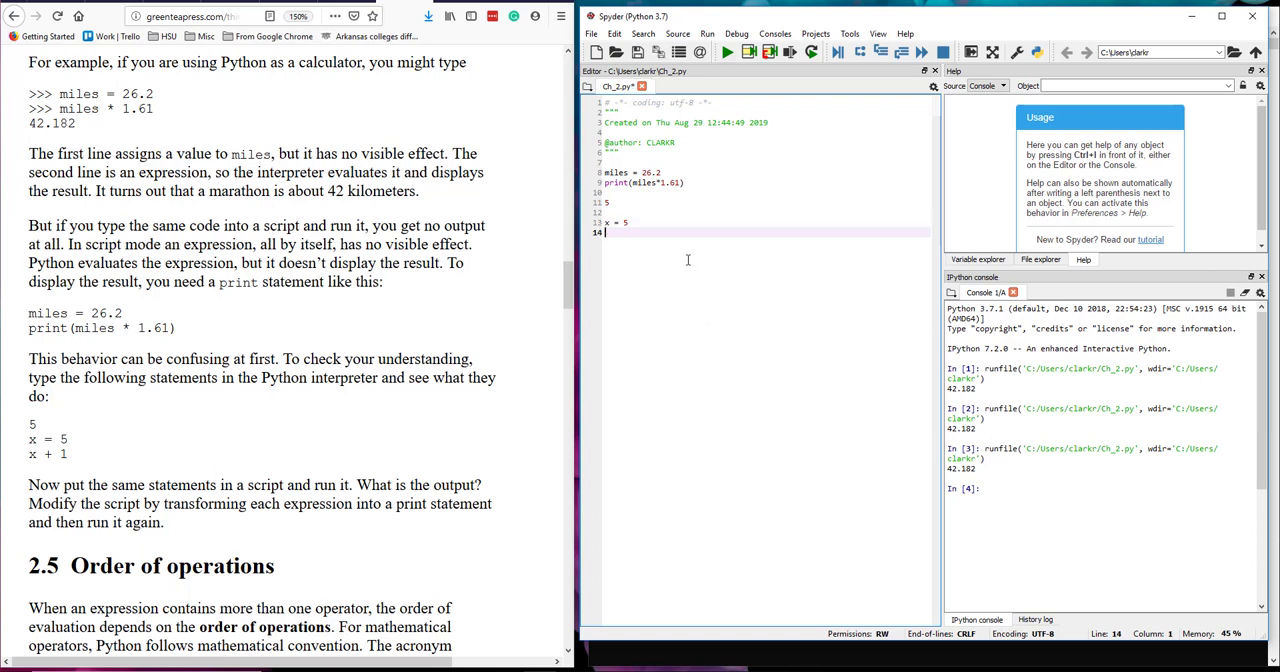
type("x")
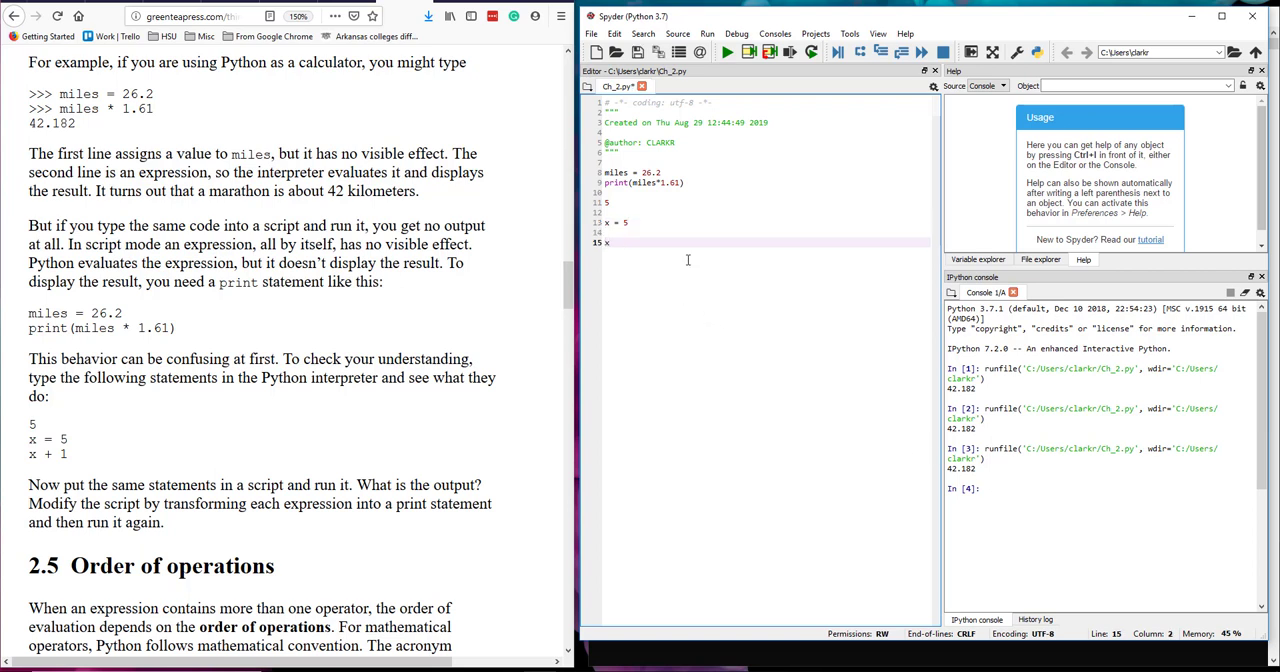
type("+1")
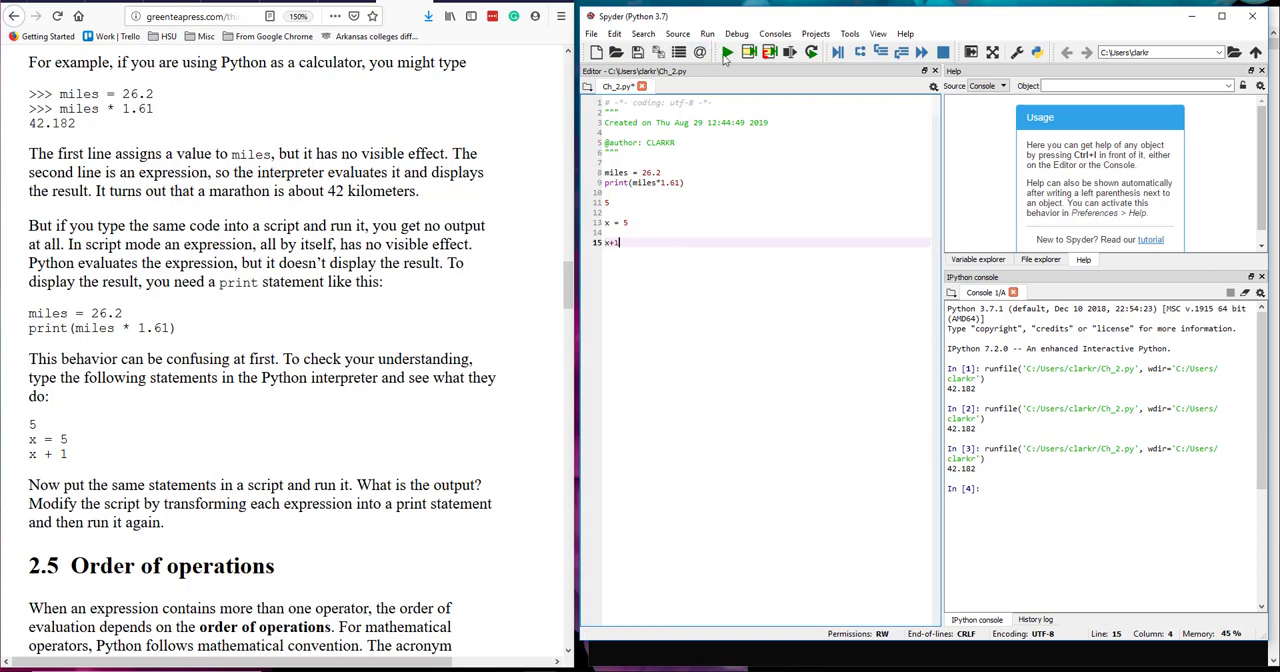
left_click(728, 52)
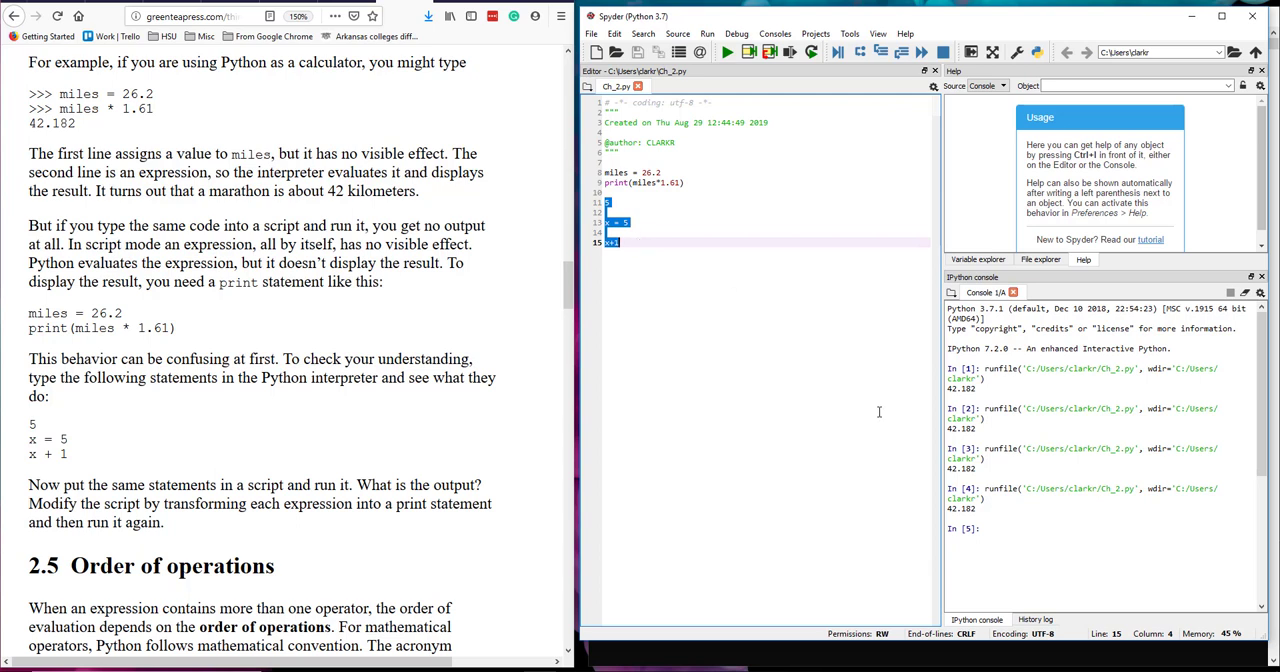
mouse_move(682, 250)
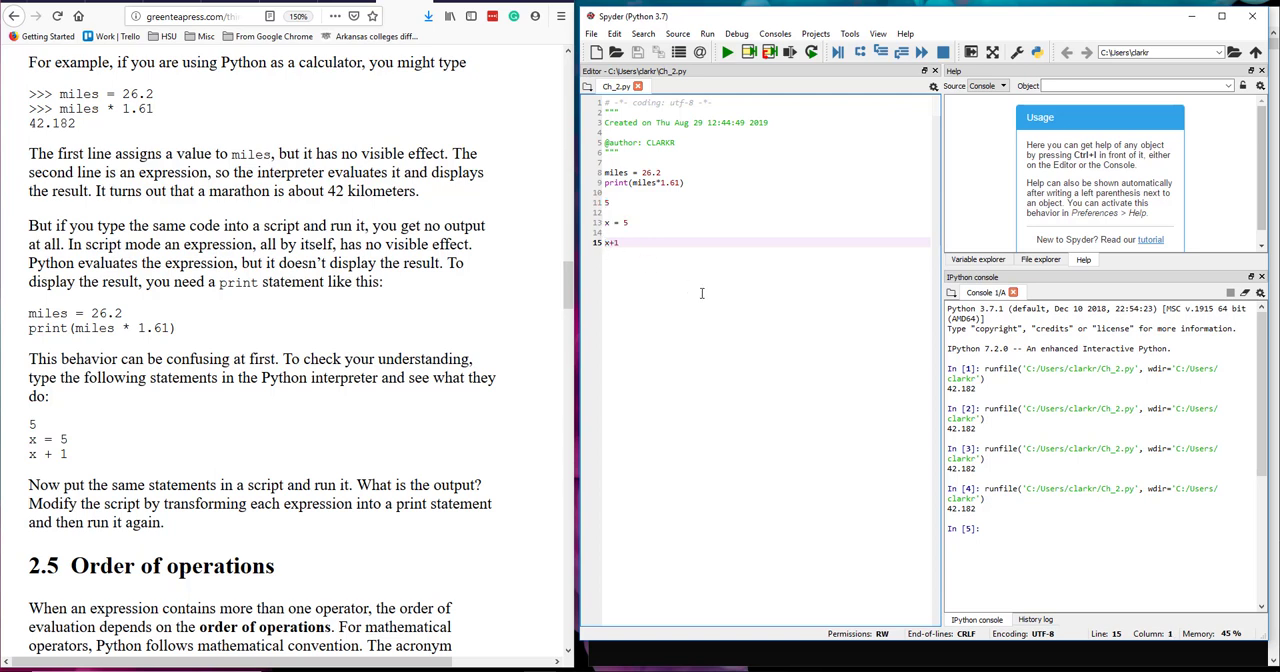
Wrap x+1 in print(x+1), run the script and highlight the result in the console.
type("print(")
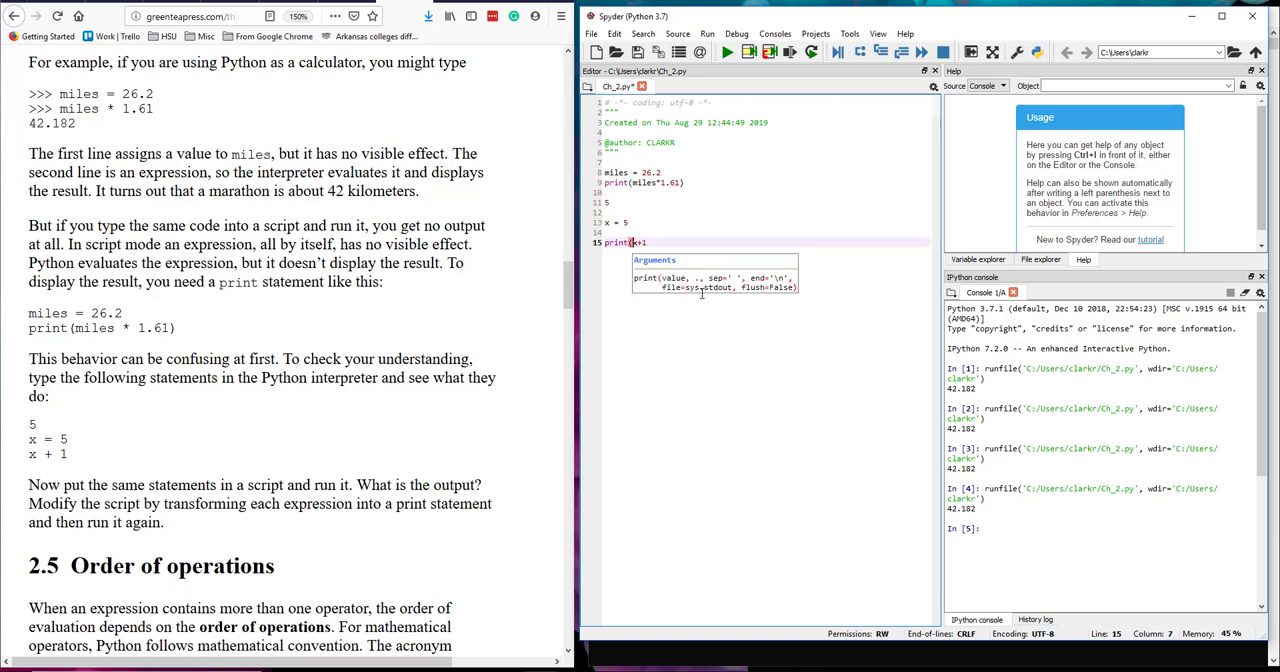
type(")")
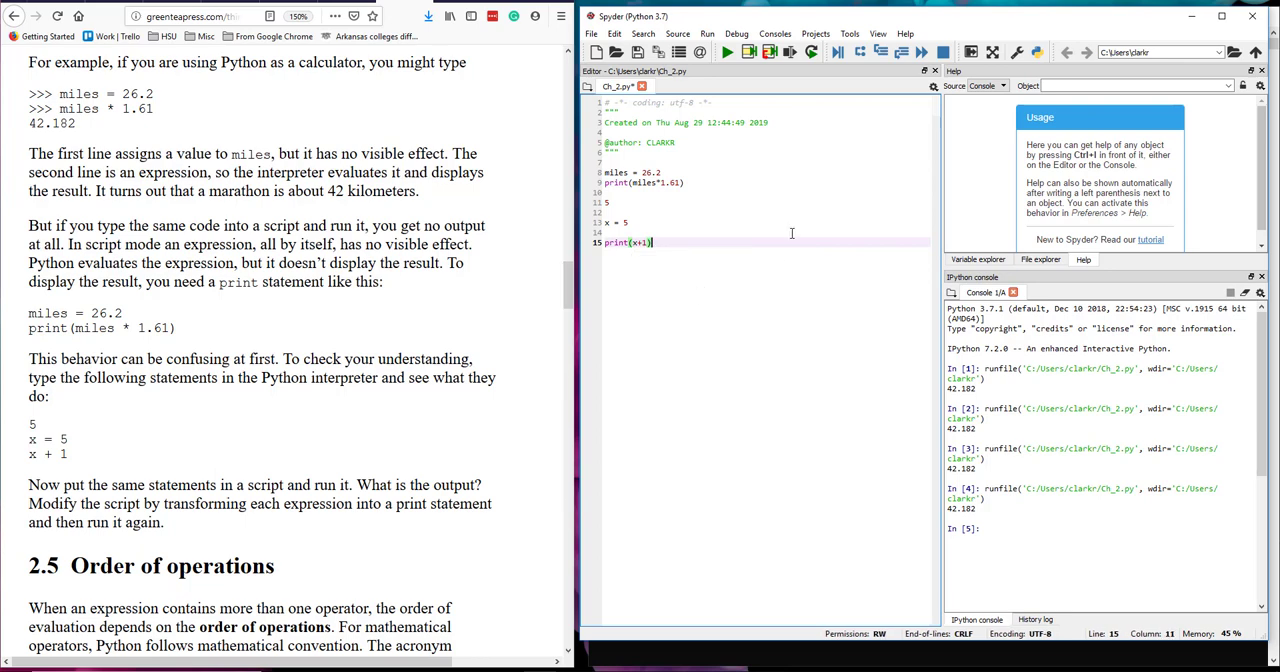
left_click(728, 50)
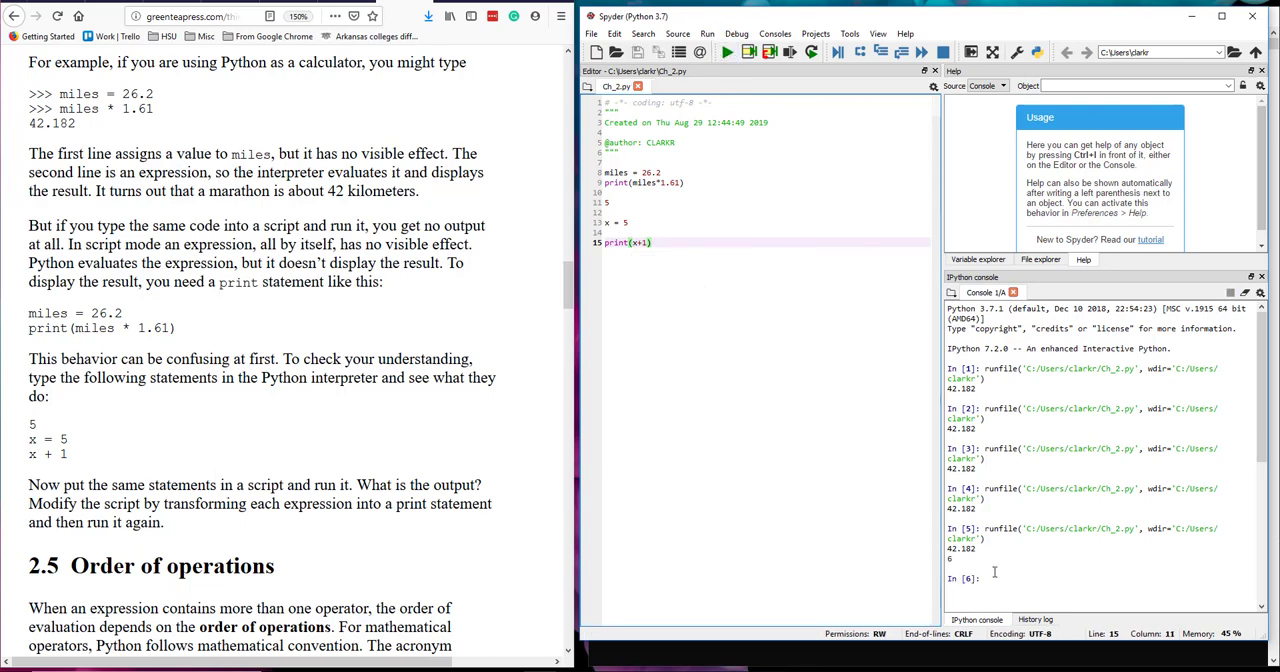
double_click(960, 548)
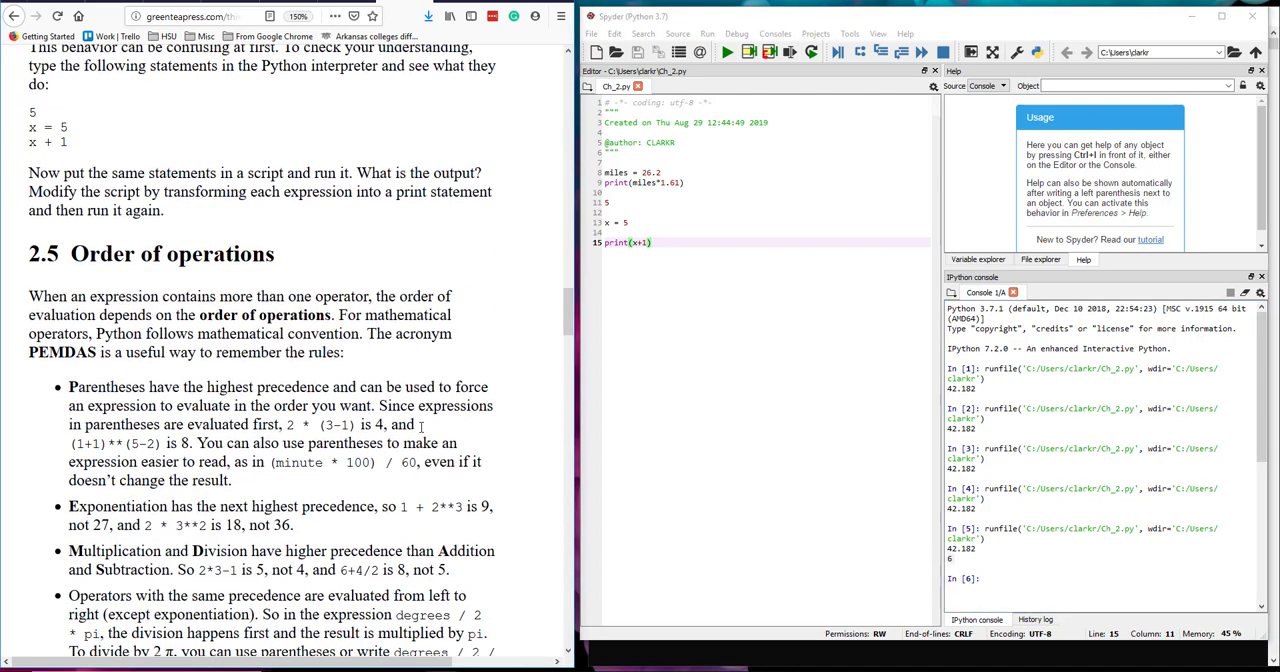
Scroll the textbook to section 2.6 String operations and clear the text highlight.
scroll("down", 3)
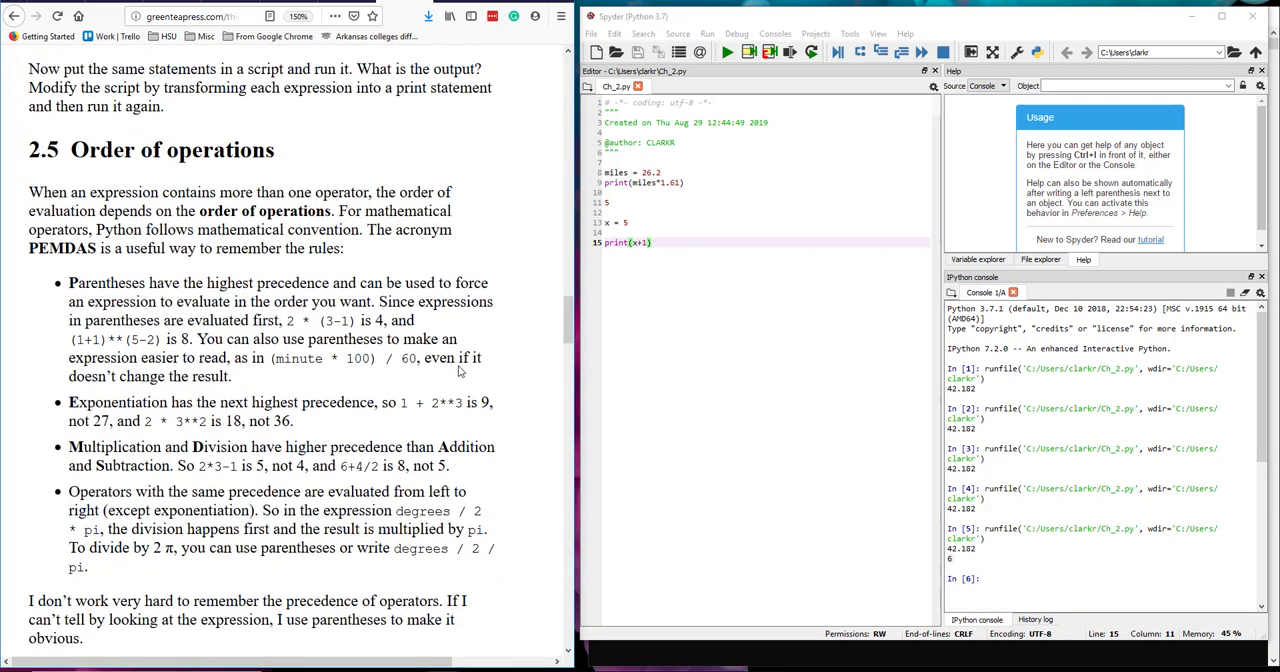
mouse_move(458, 372)
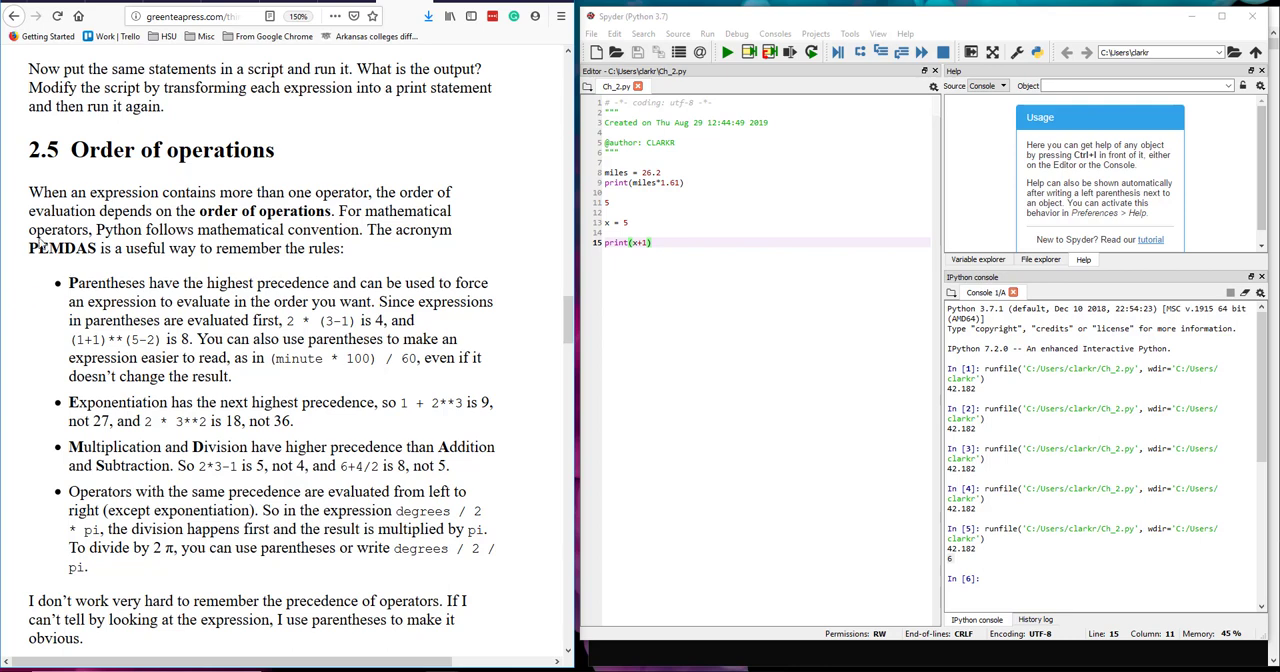
mouse_move(204, 280)
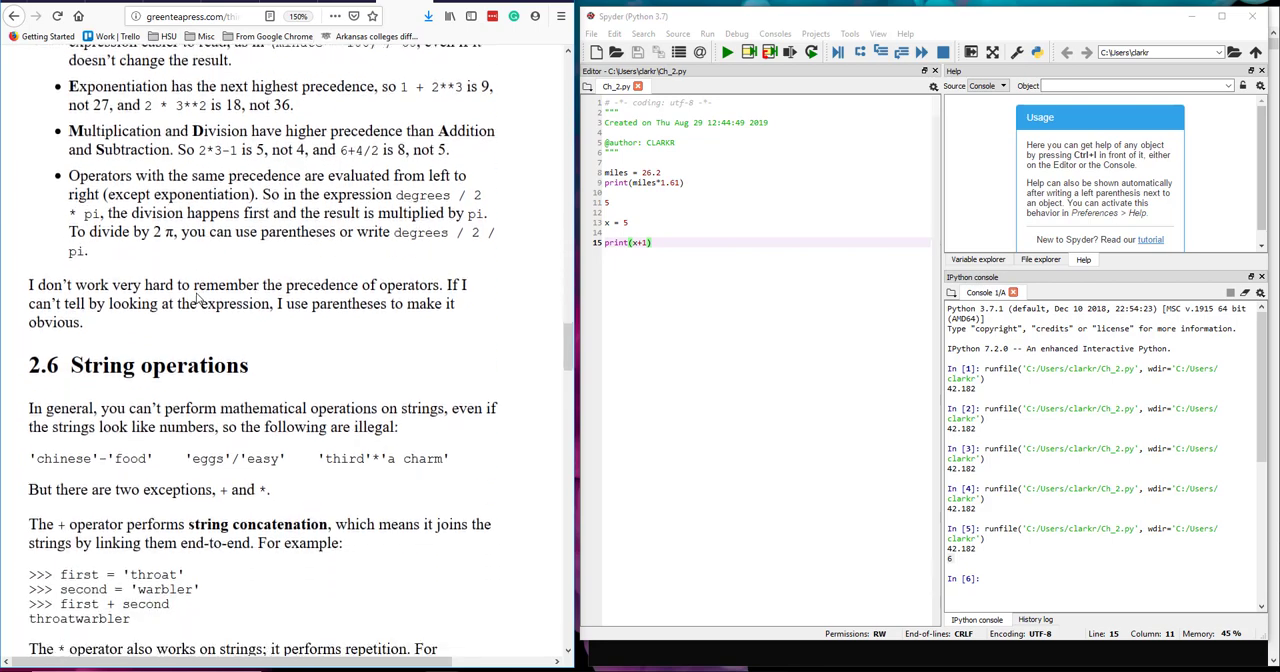
scroll("down", 3)
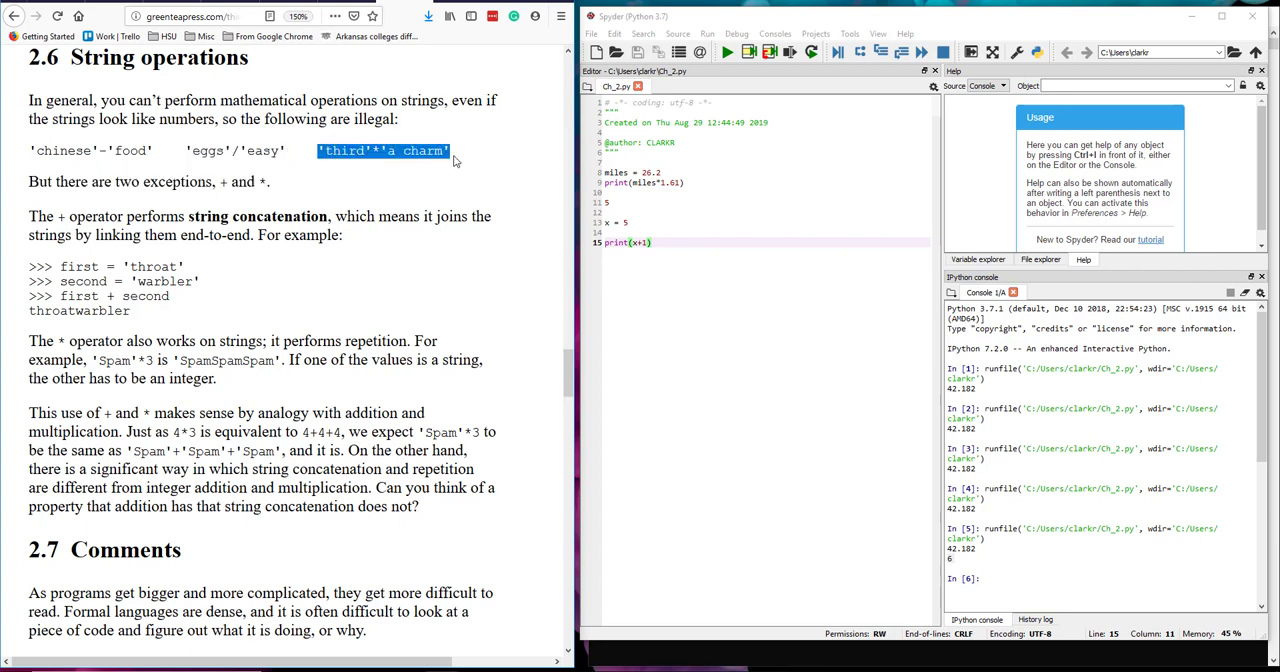
left_click(384, 150)
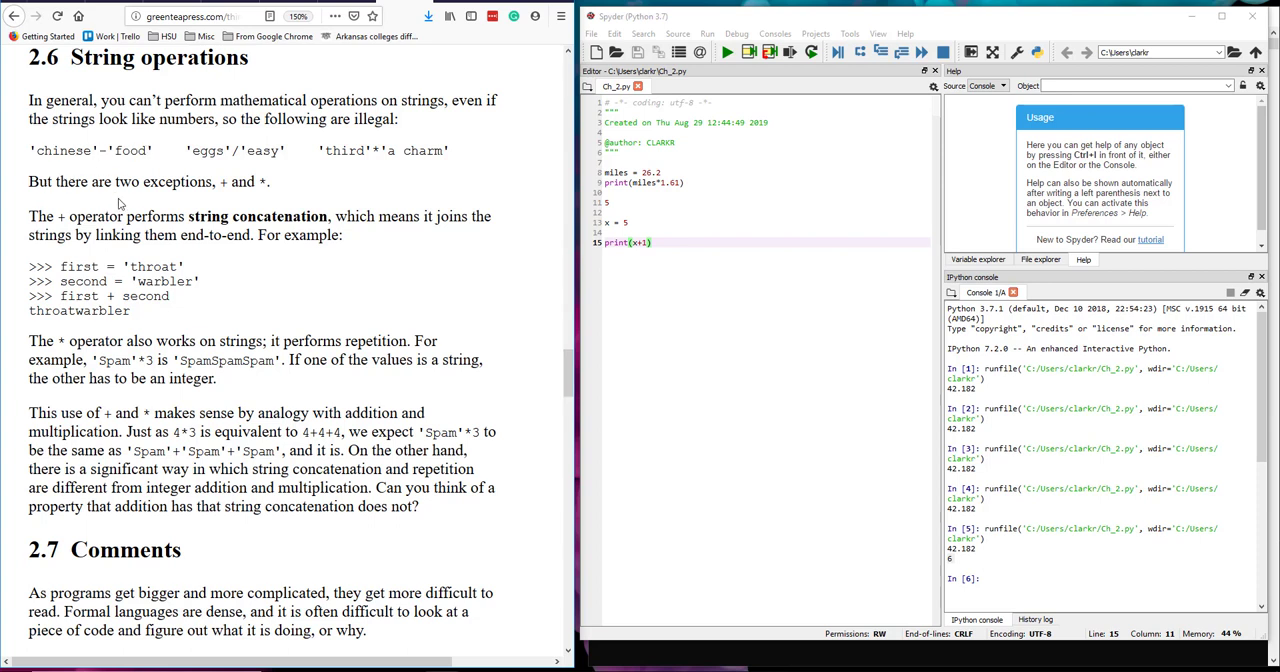
mouse_move(118, 206)
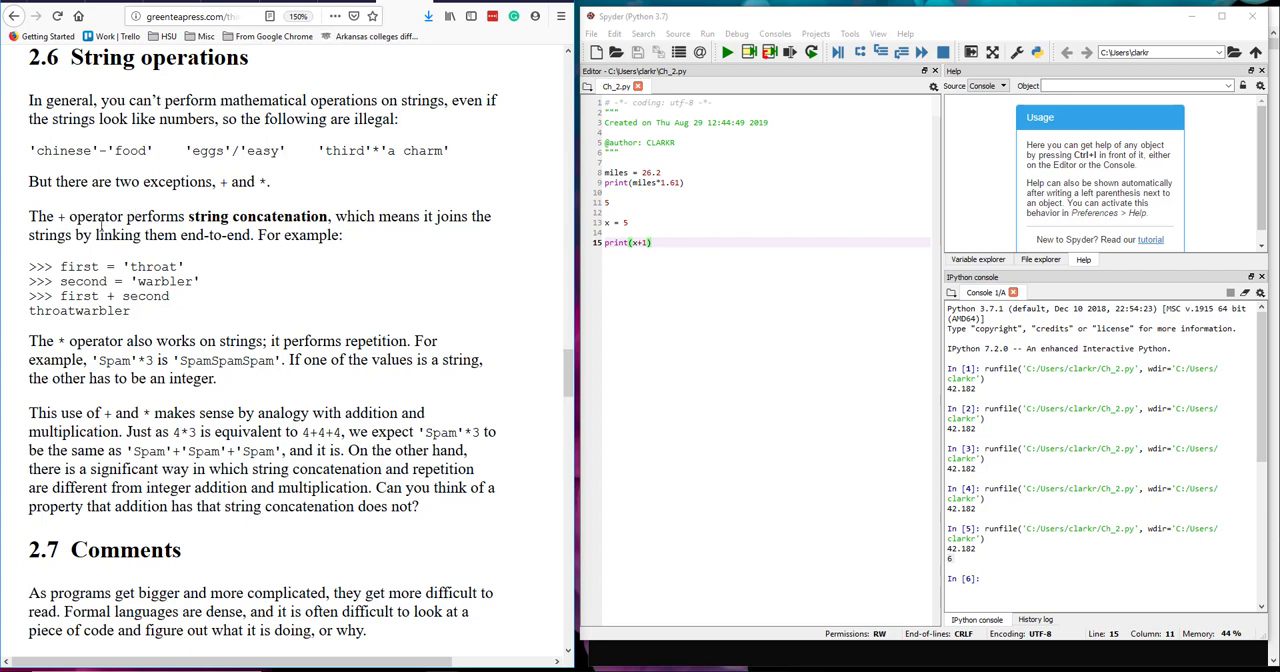
mouse_move(188, 260)
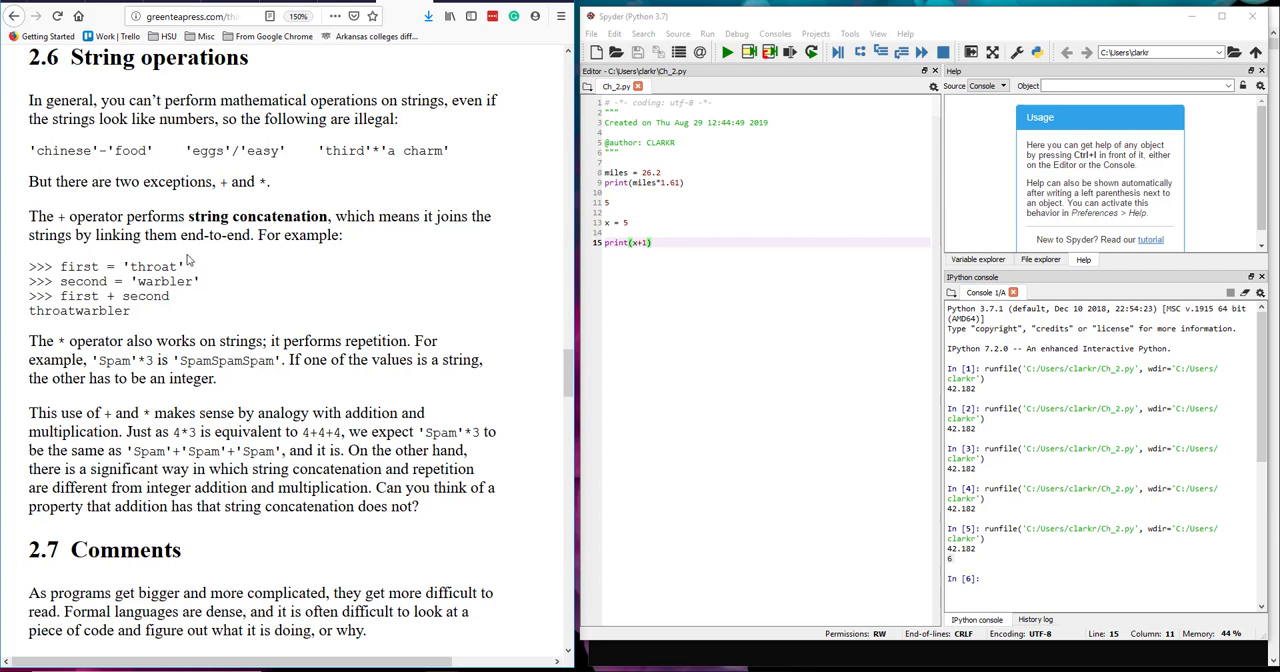
mouse_move(88, 264)
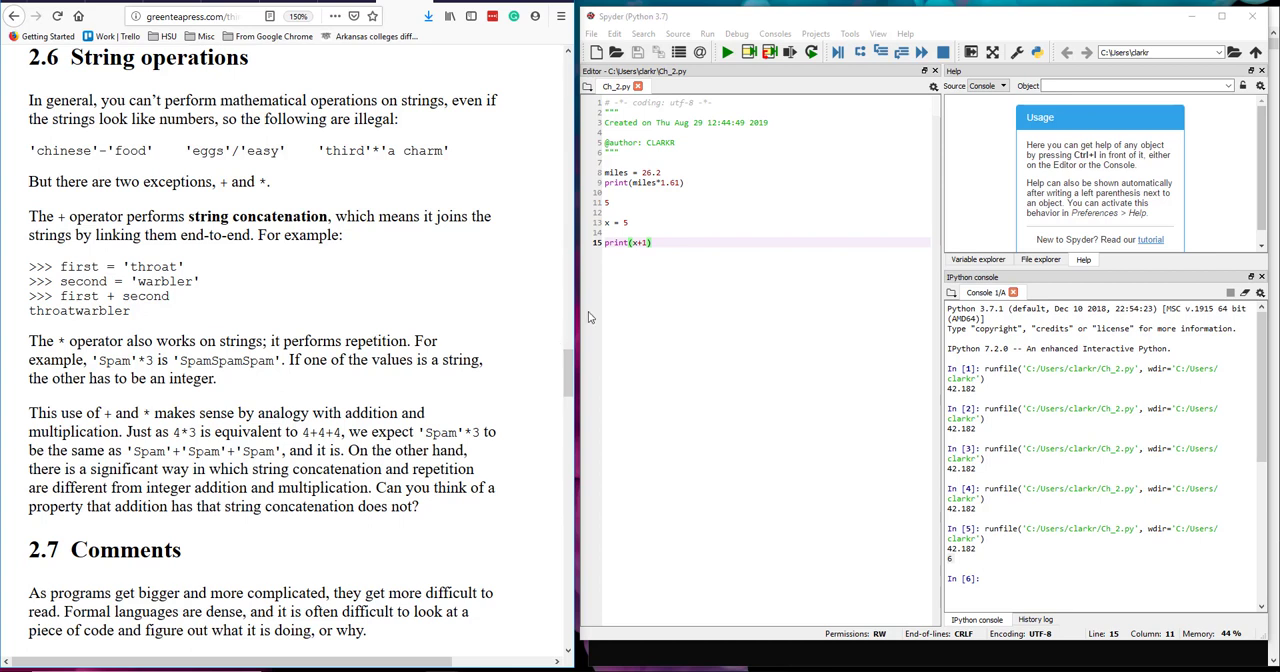
Add first = 'throat', second = 'warbler' and print(first + second) to the script.
left_click(652, 242)
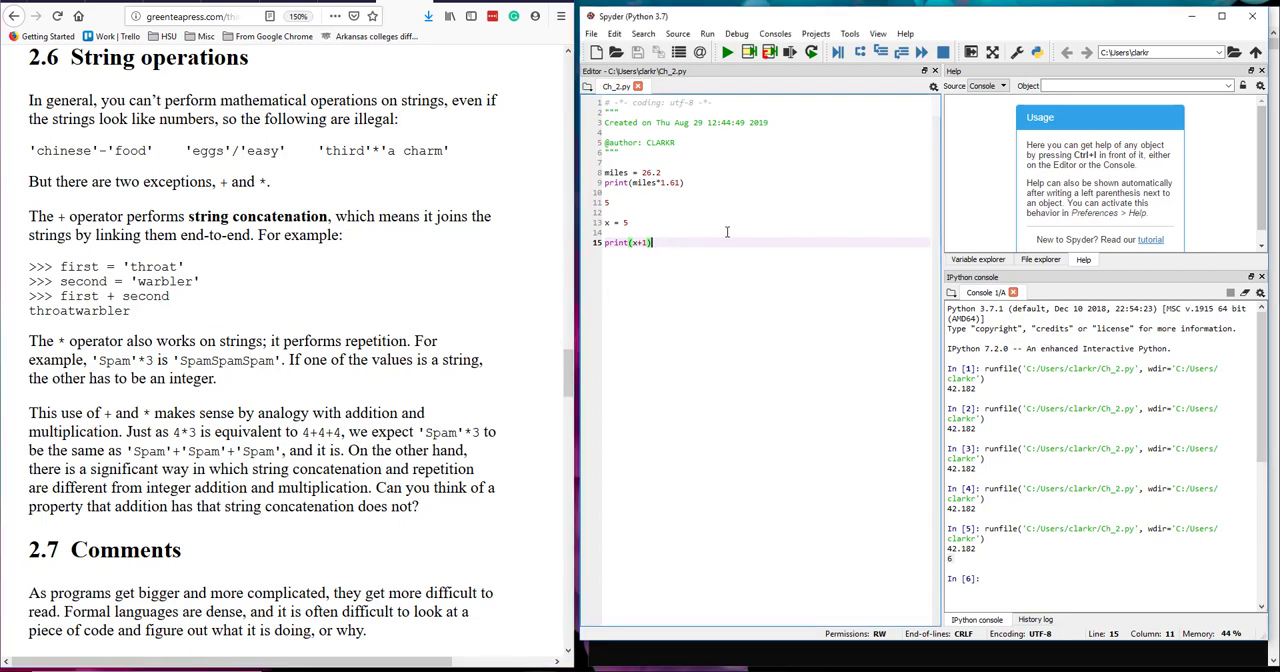
key("enter")
type("seon")
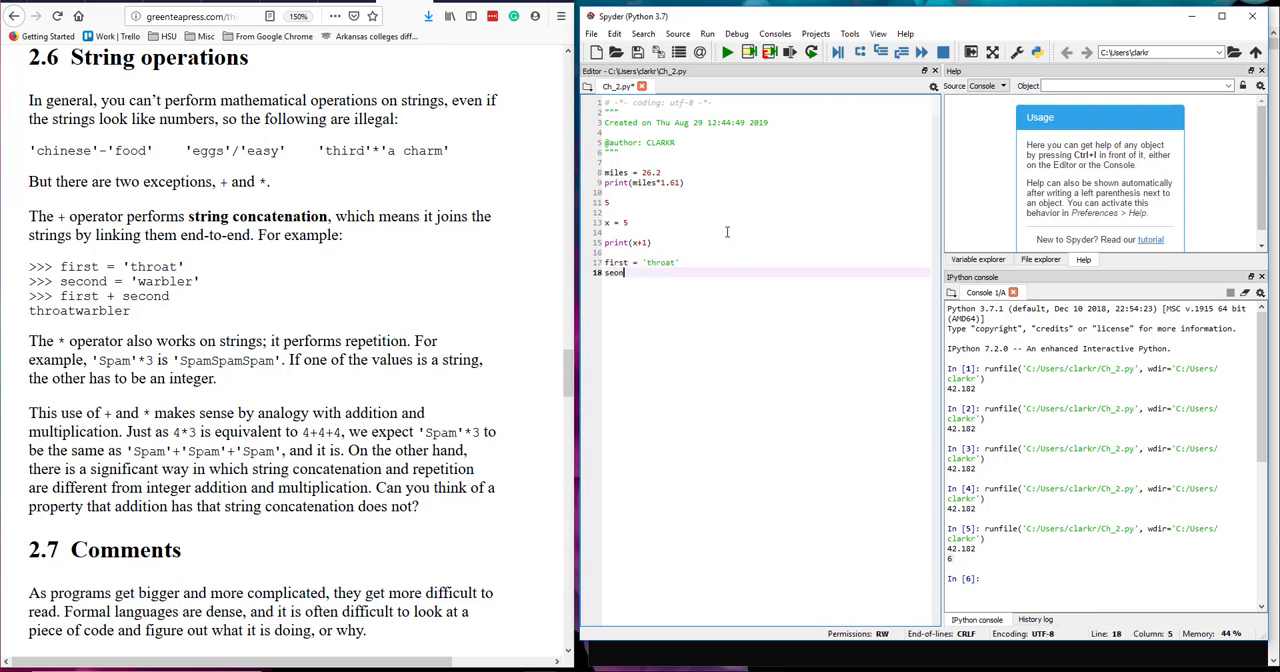
type("cond = 'warbler")
type("print")
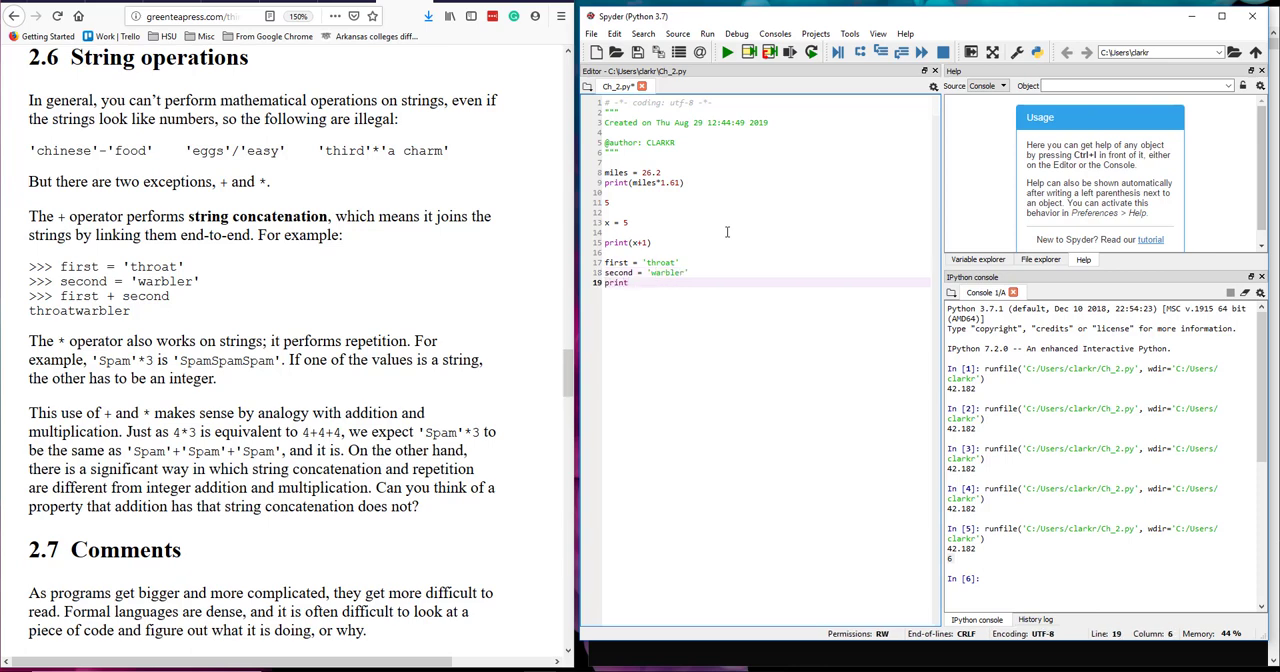
type("(f")
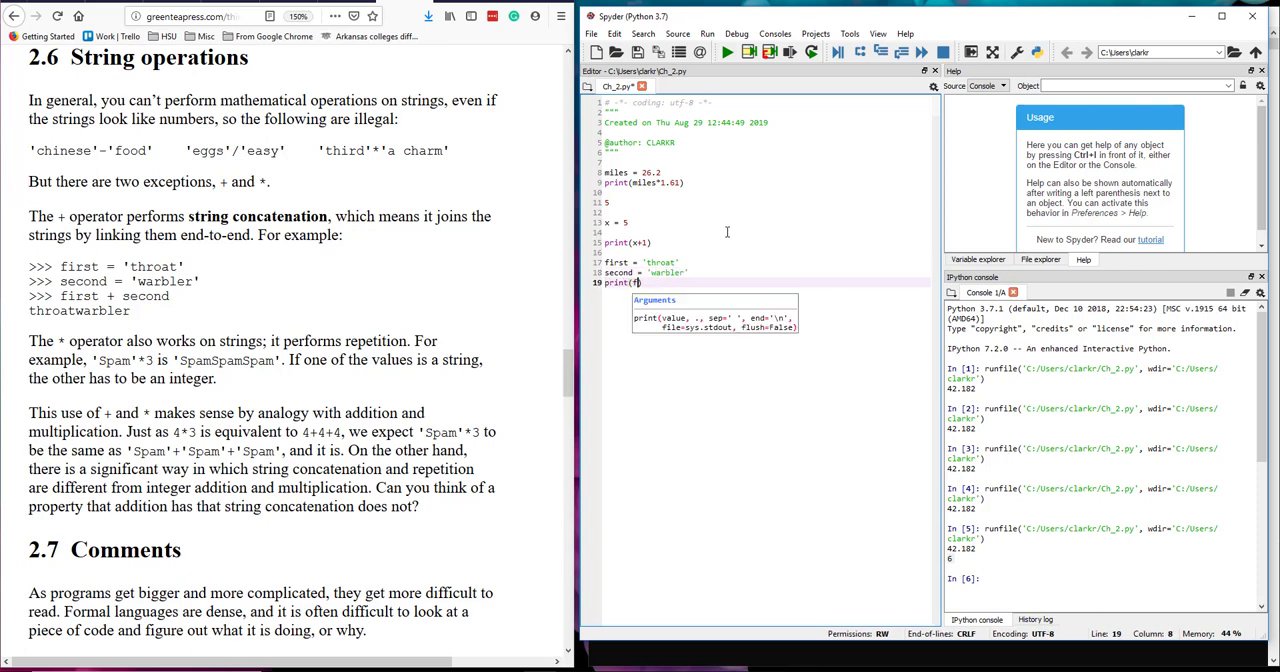
type("irst +")
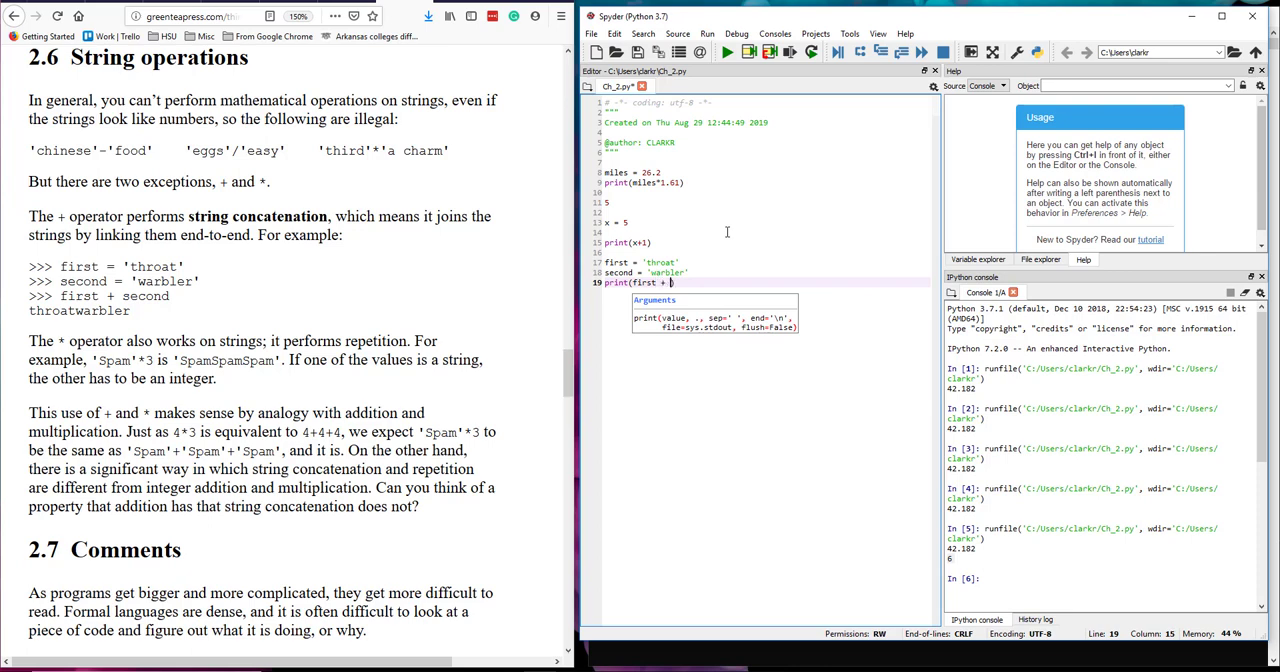
type("second)")
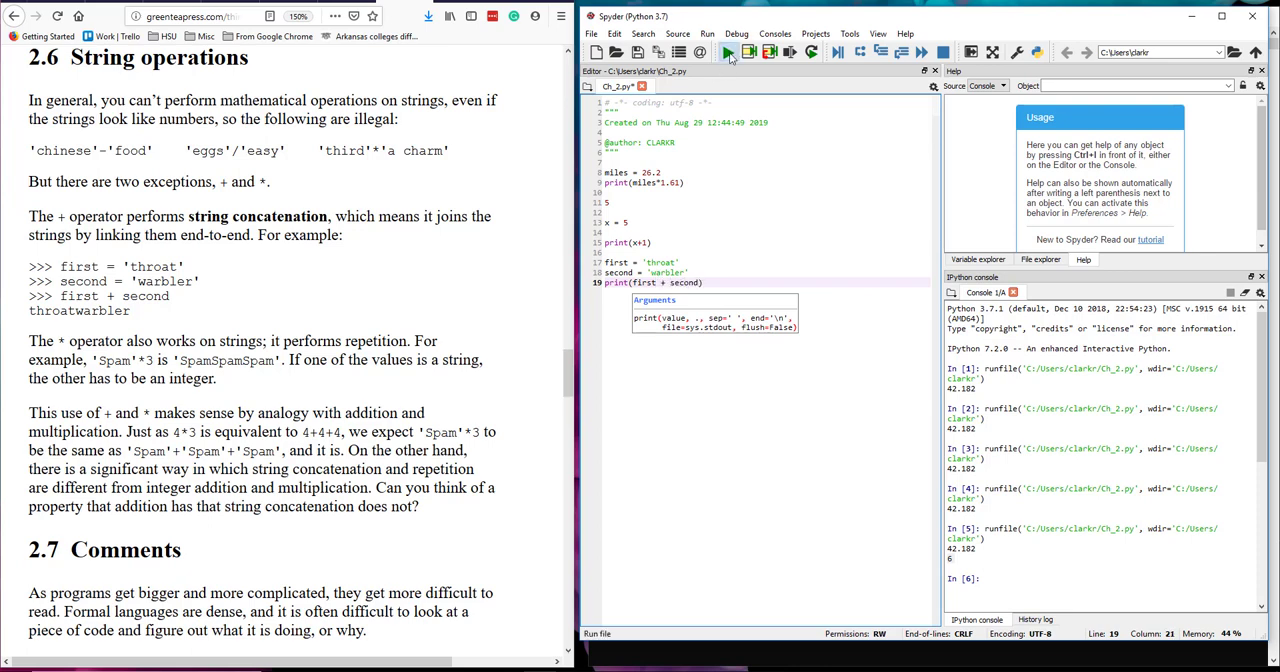
Run the script and highlight the throatwarbler output in the console.
left_click(728, 52)
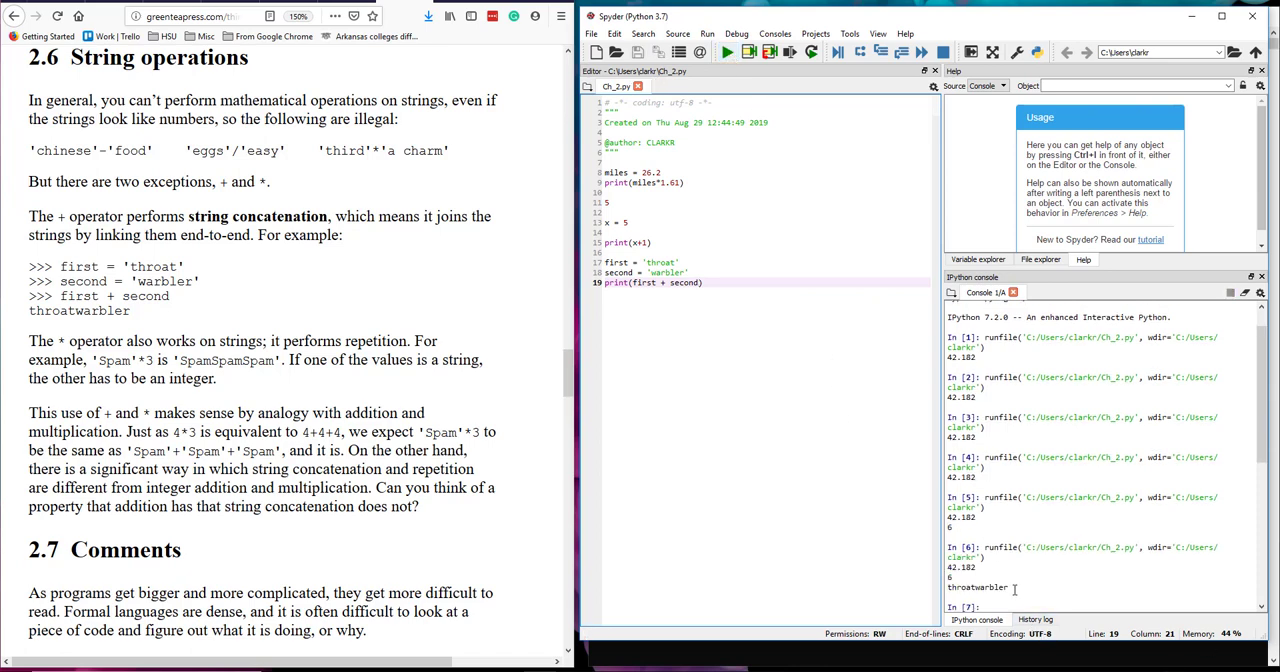
double_click(976, 588)
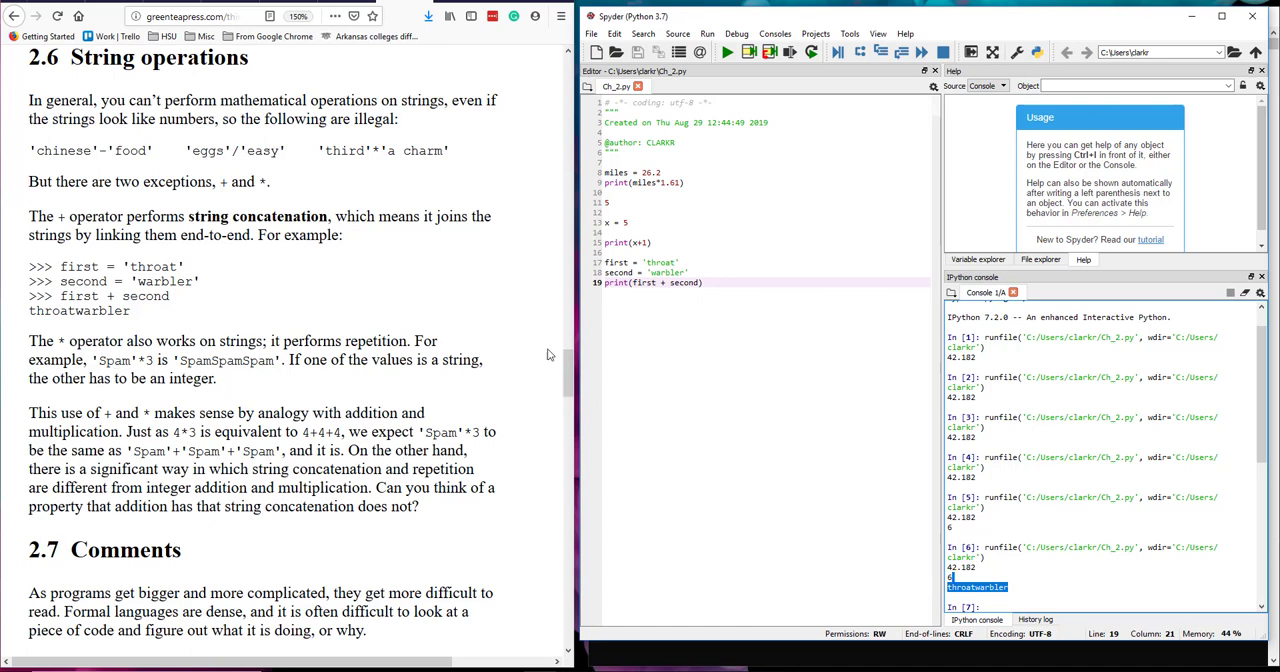
left_click(704, 282)
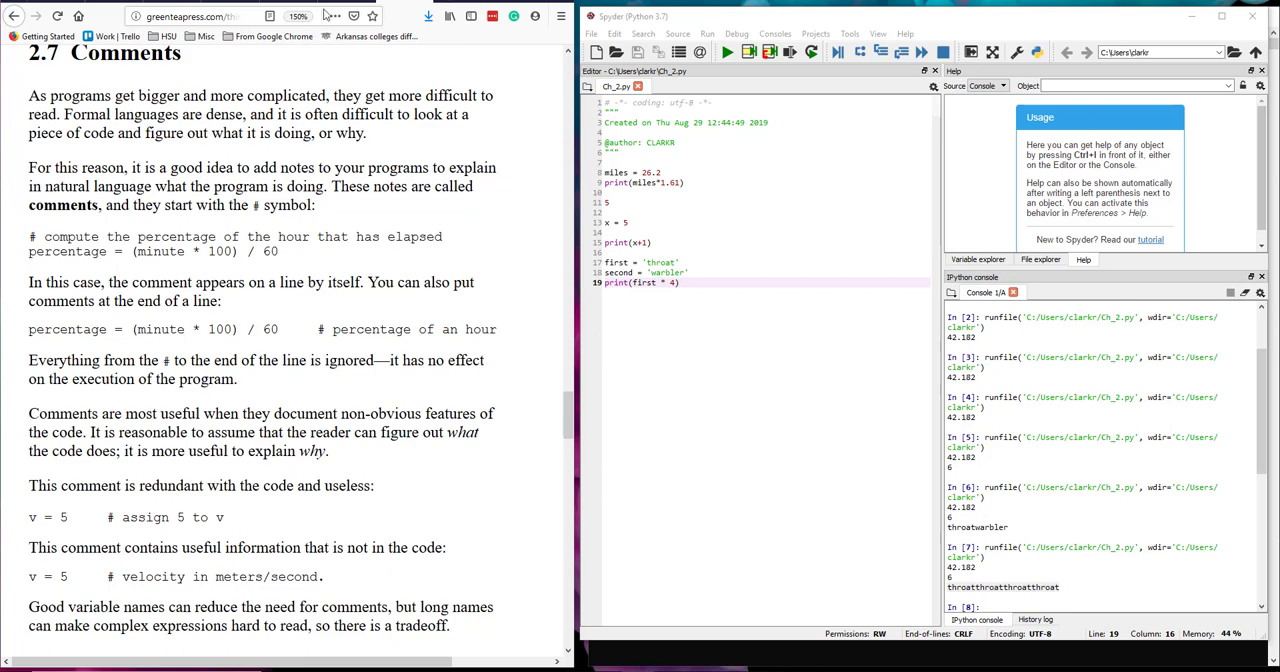
mouse_move(44, 228)
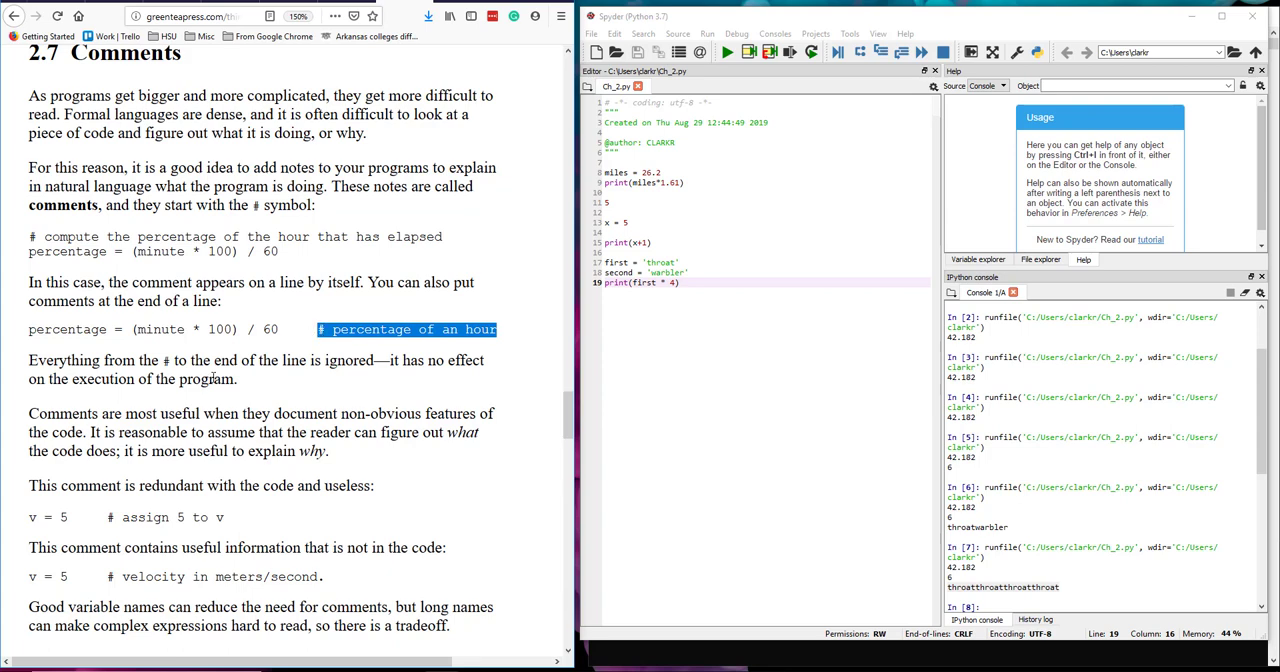
mouse_move(256, 488)
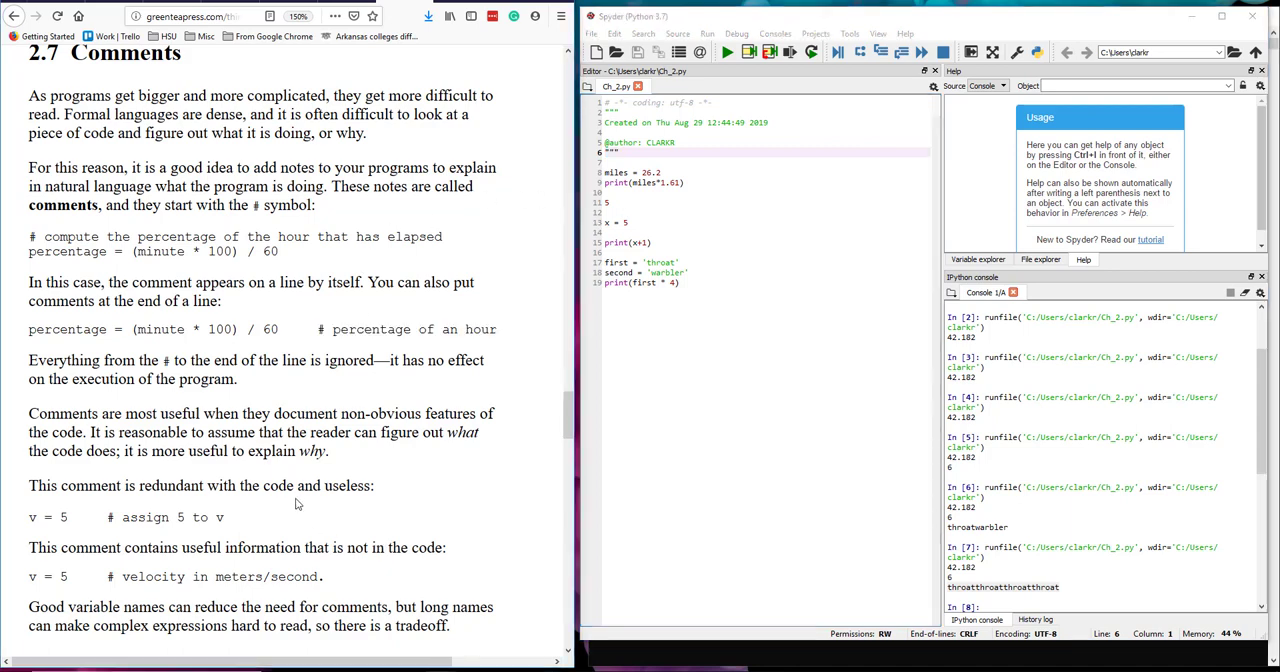
Highlight the 'assign 5 to v' and velocity comment examples while reading section 2.7 Comments.
scroll("down", 3)
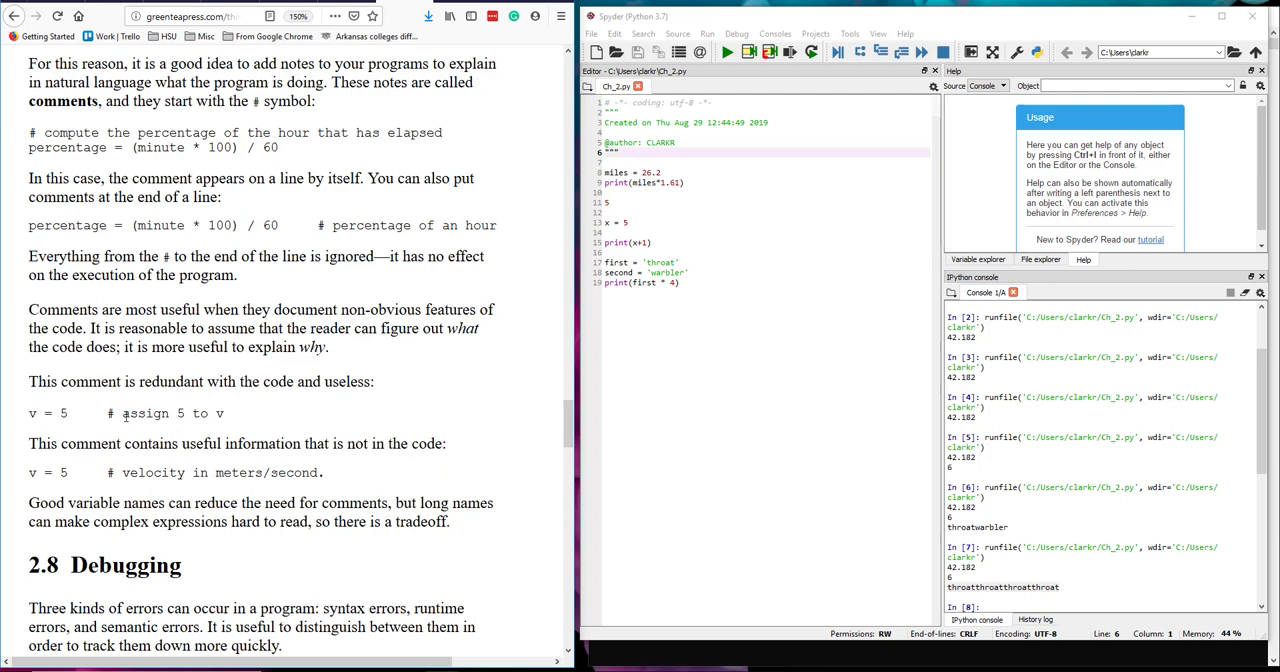
double_click(144, 412)
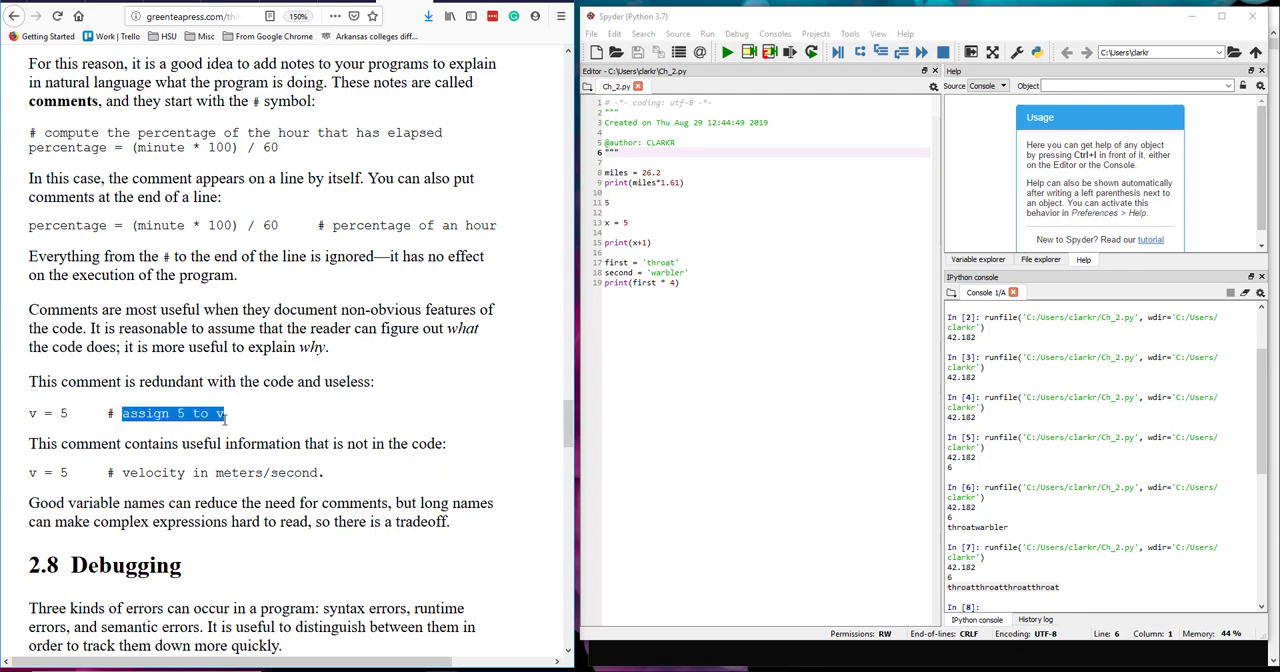
mouse_move(260, 396)
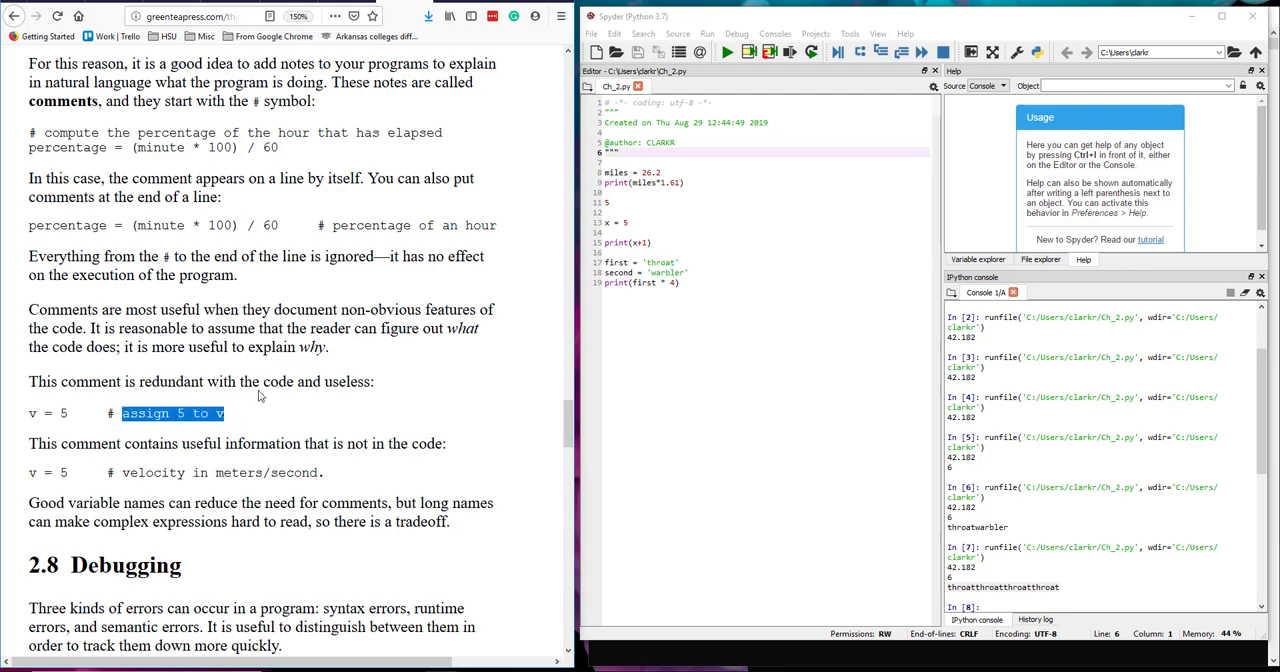
double_click(136, 472)
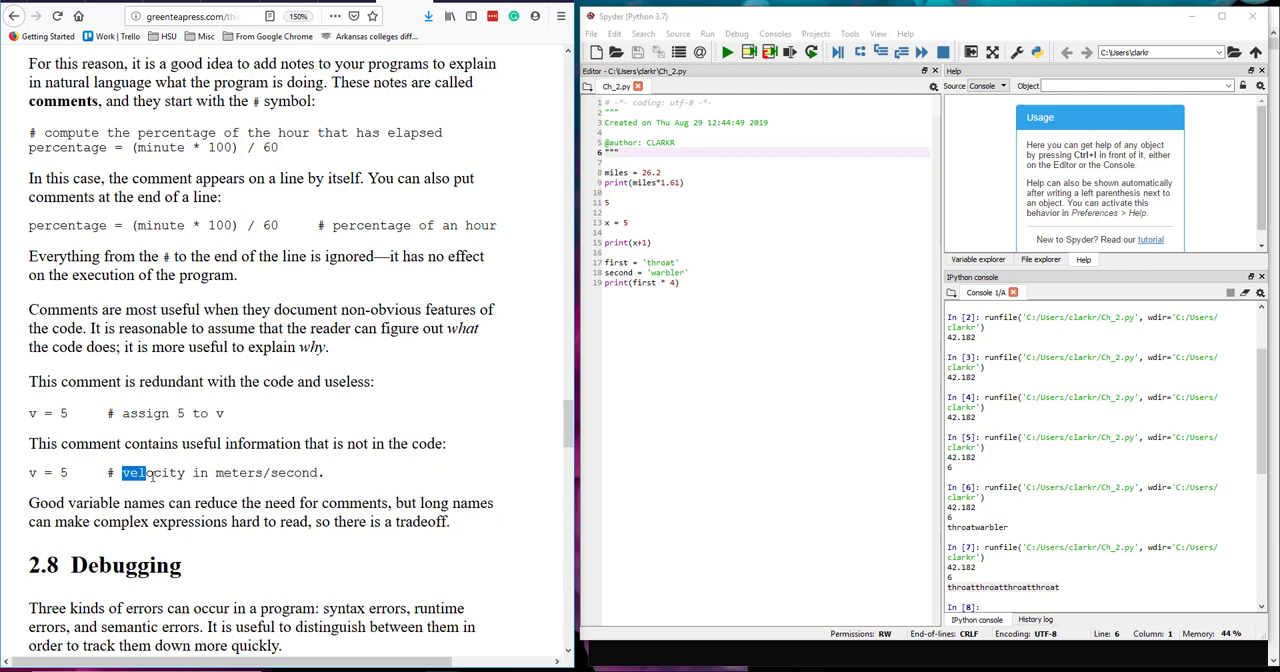
double_click(152, 472)
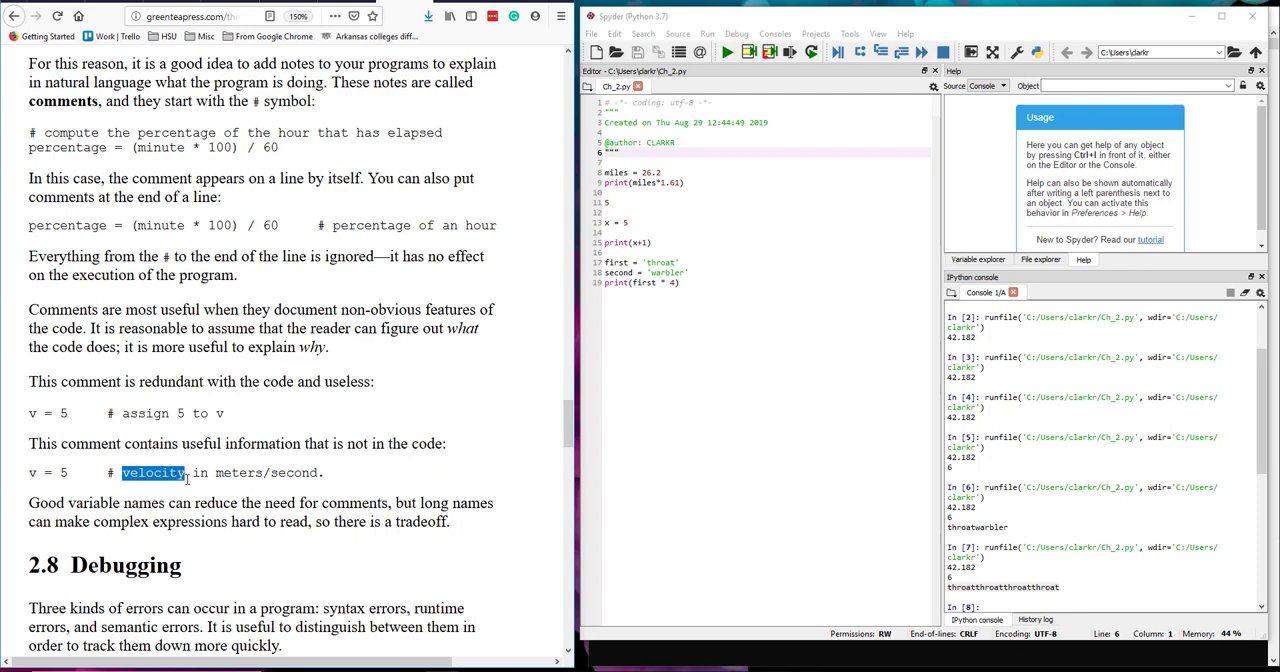
left_click_drag(122, 474, 330, 474)
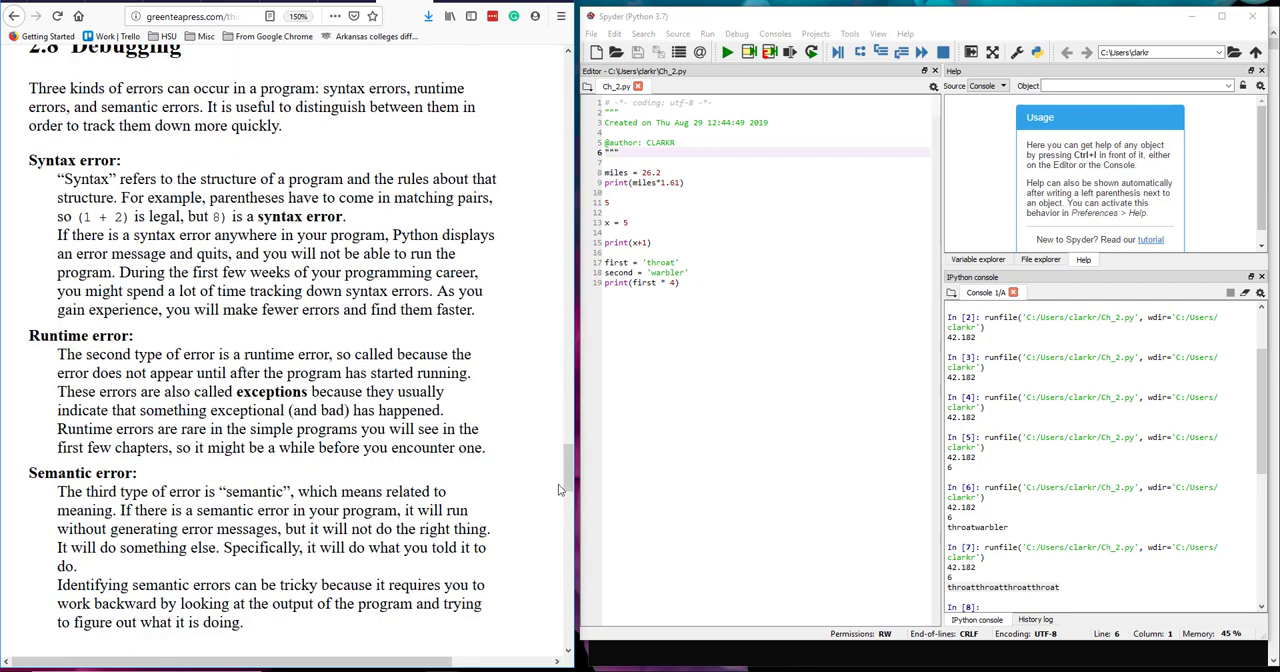
mouse_move(568, 472)
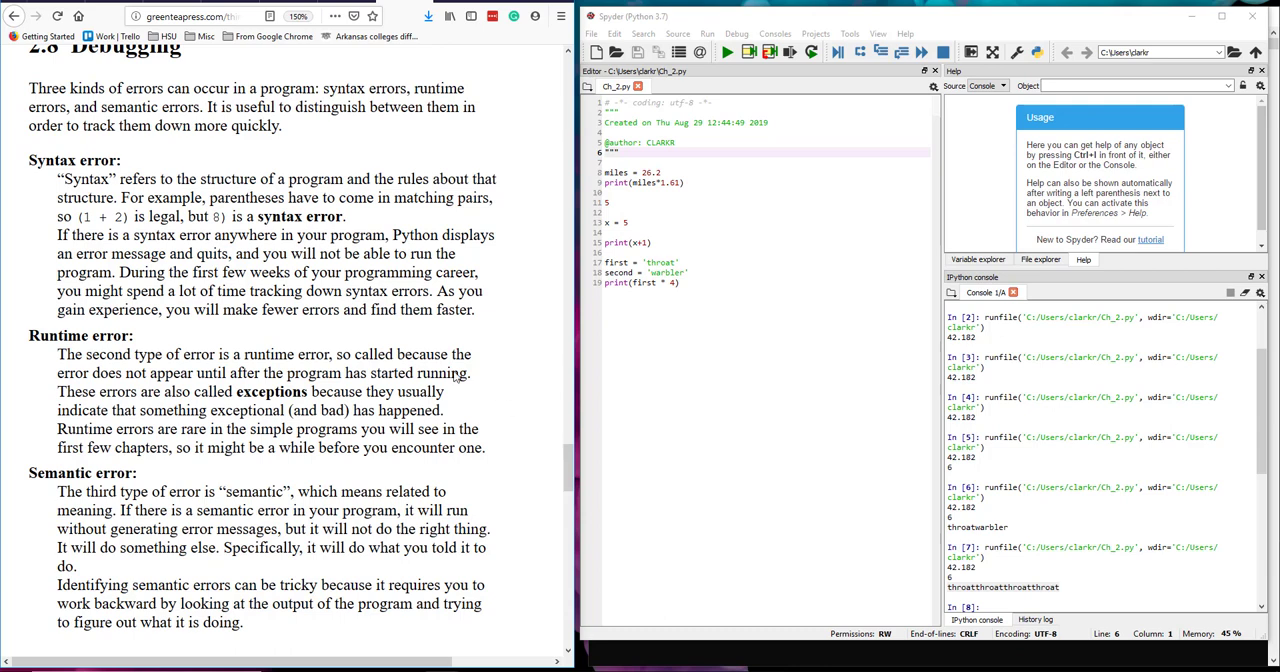
mouse_move(272, 174)
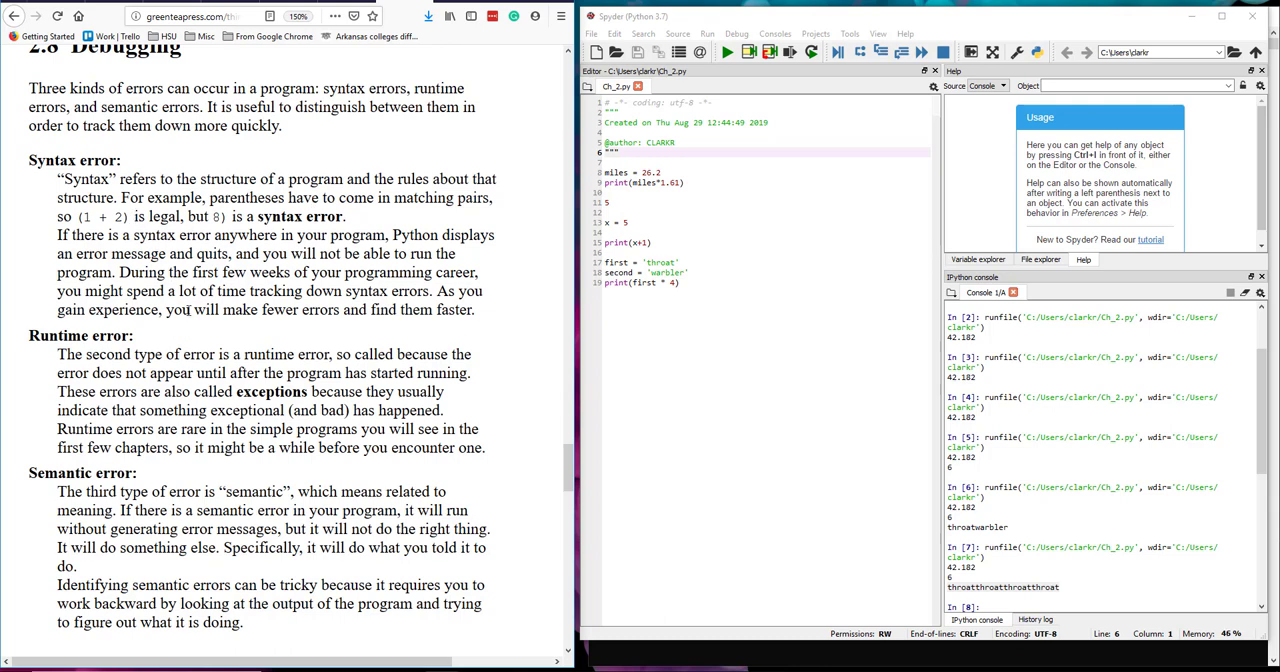
mouse_move(400, 214)
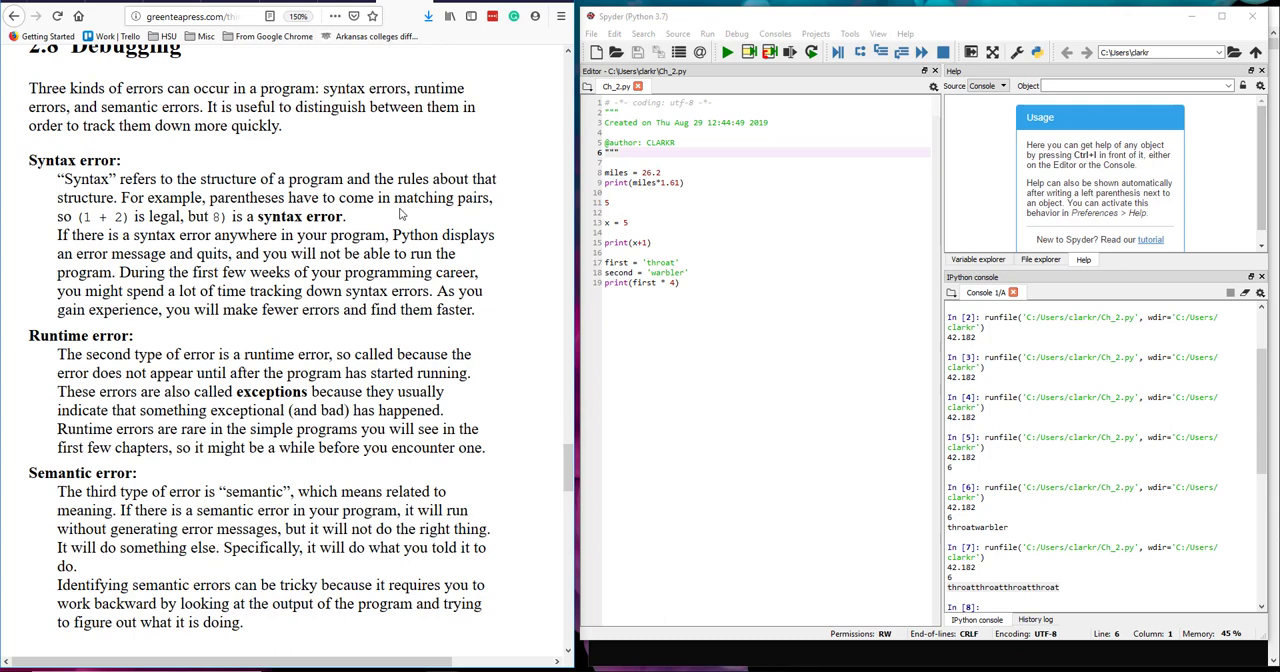
Scroll the Think Python page down past the error types to the 2.9 Glossary.
scroll("down", 3)
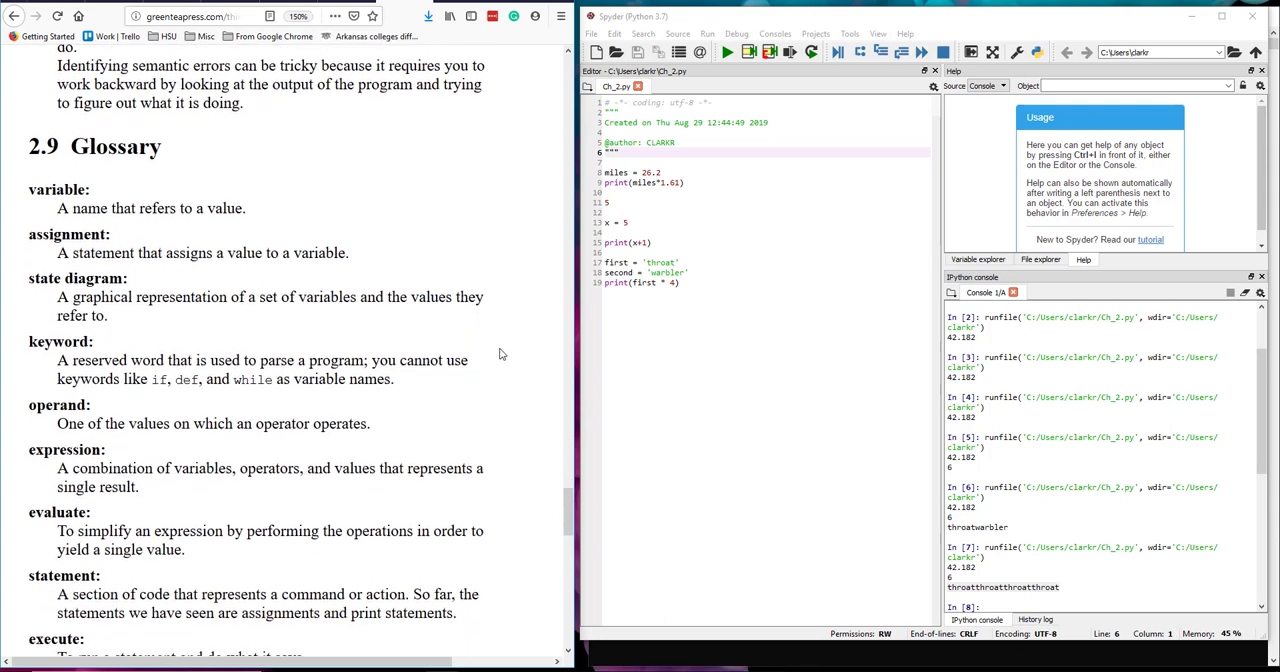